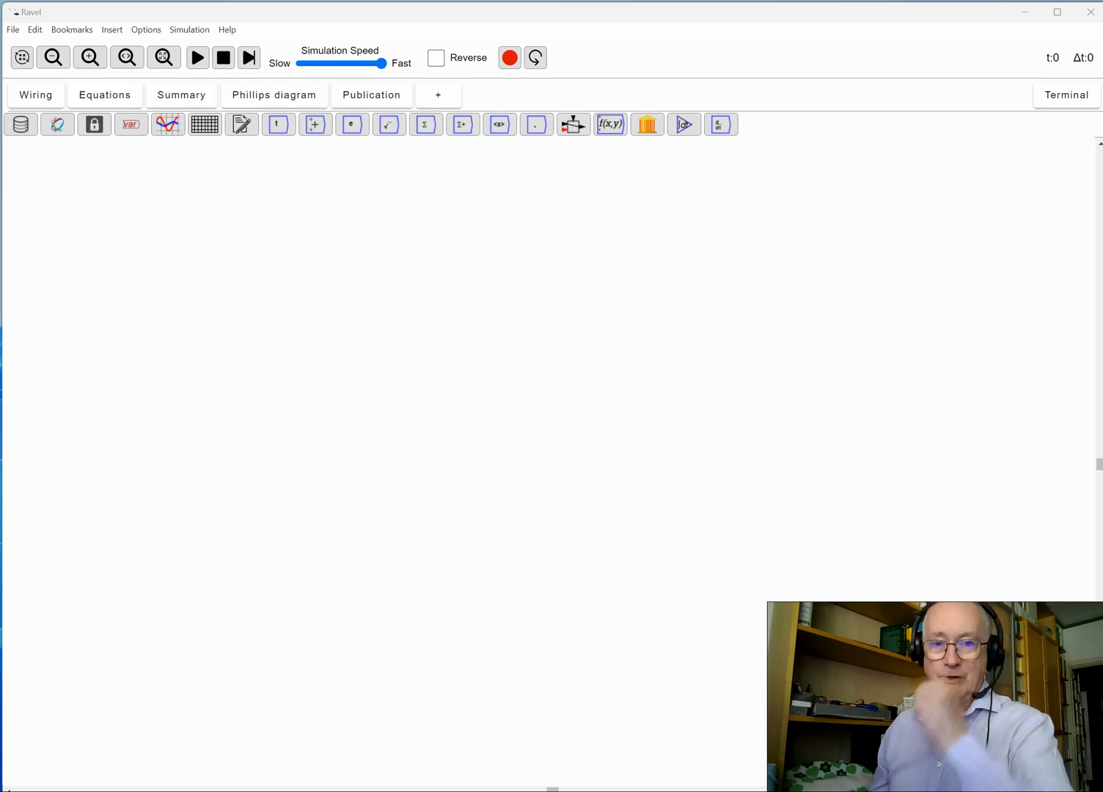
{"action": "mouse_move", "coordinate": [397, 376]}
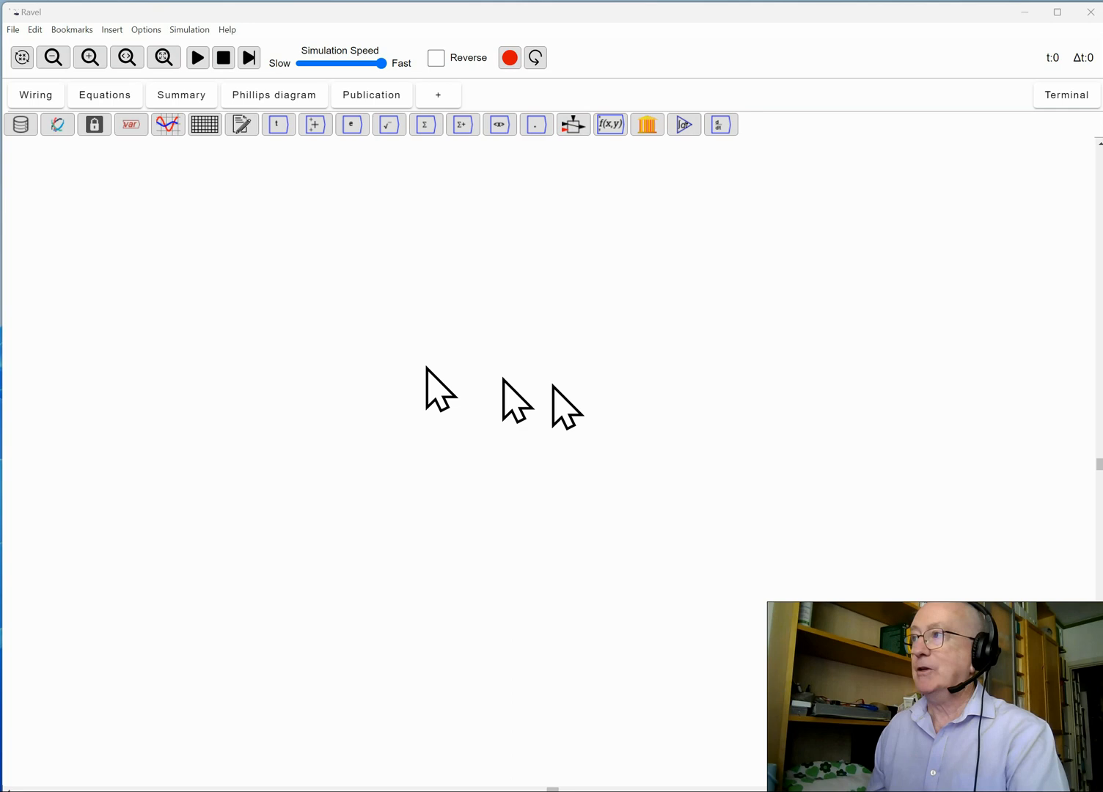
{"action": "mouse_move", "coordinate": [395, 339]}
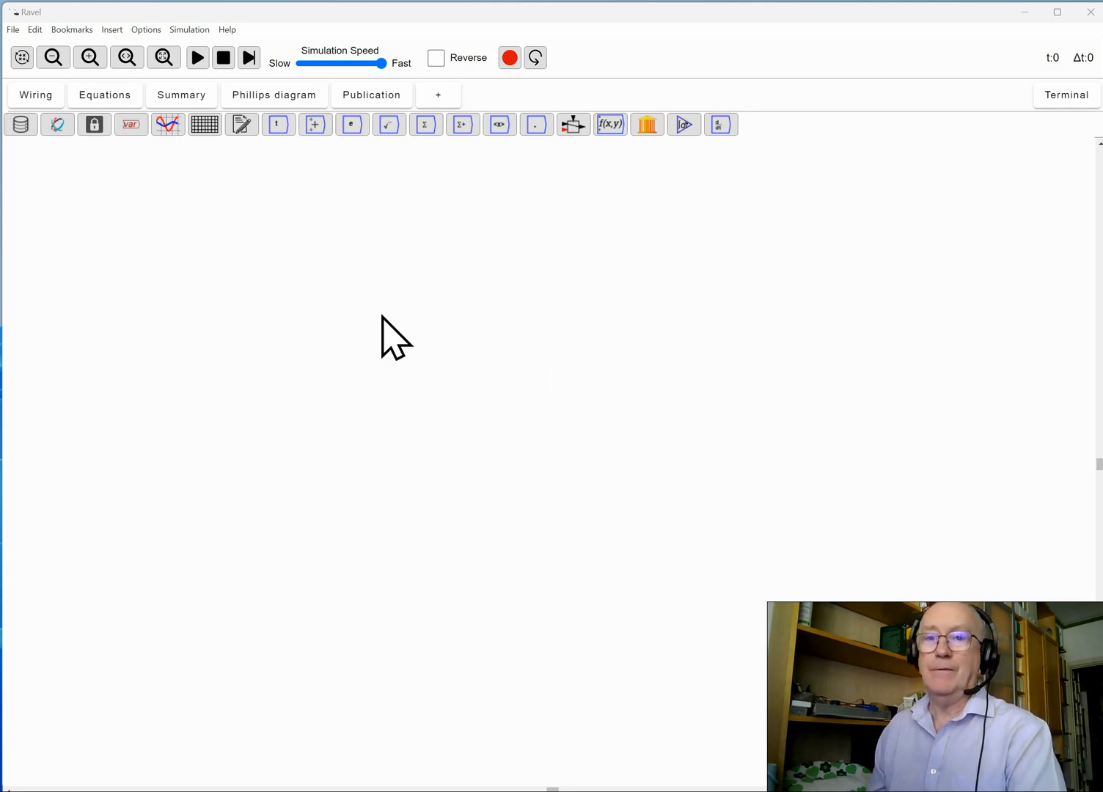
{"action": "mouse_move", "coordinate": [506, 418]}
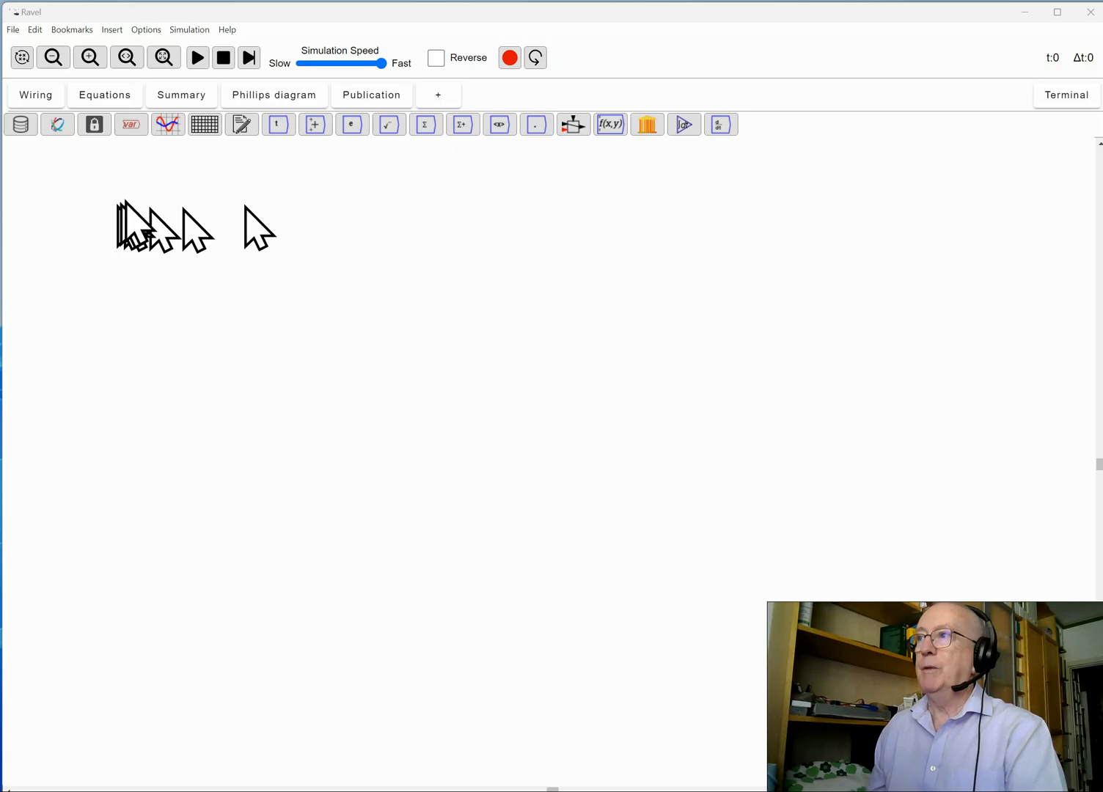
{"action": "mouse_move", "coordinate": [110, 213]}
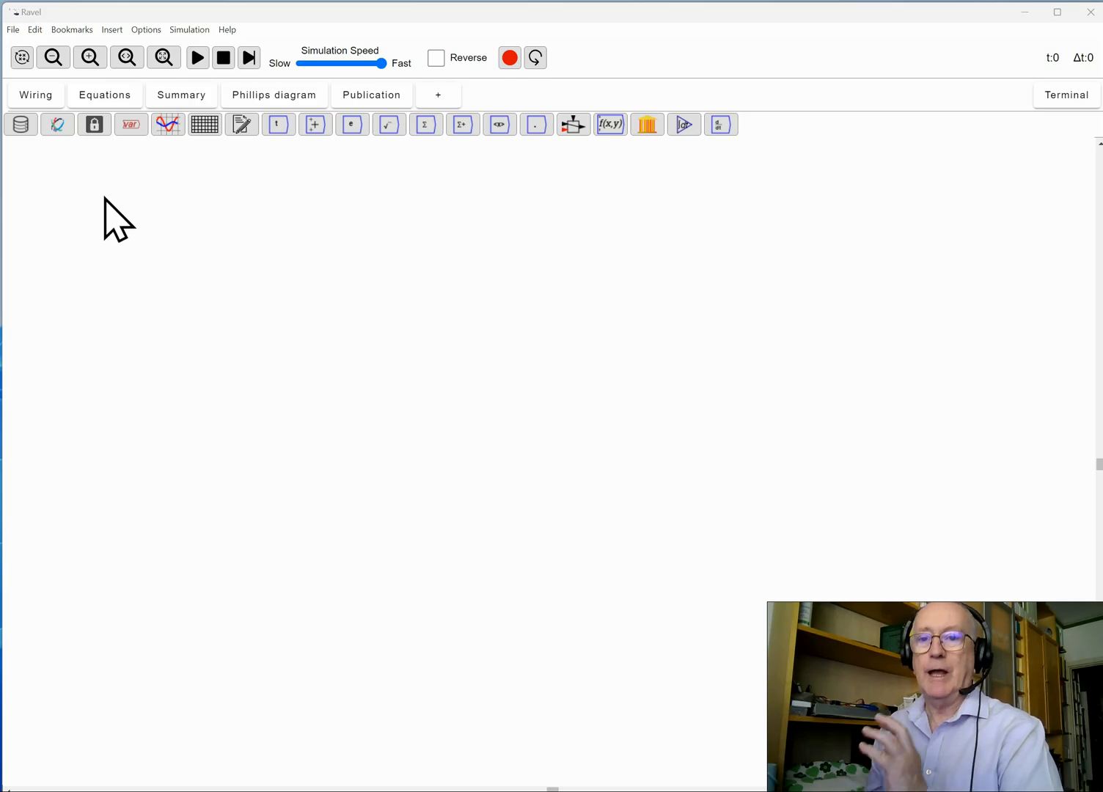
{"action": "mouse_move", "coordinate": [718, 328]}
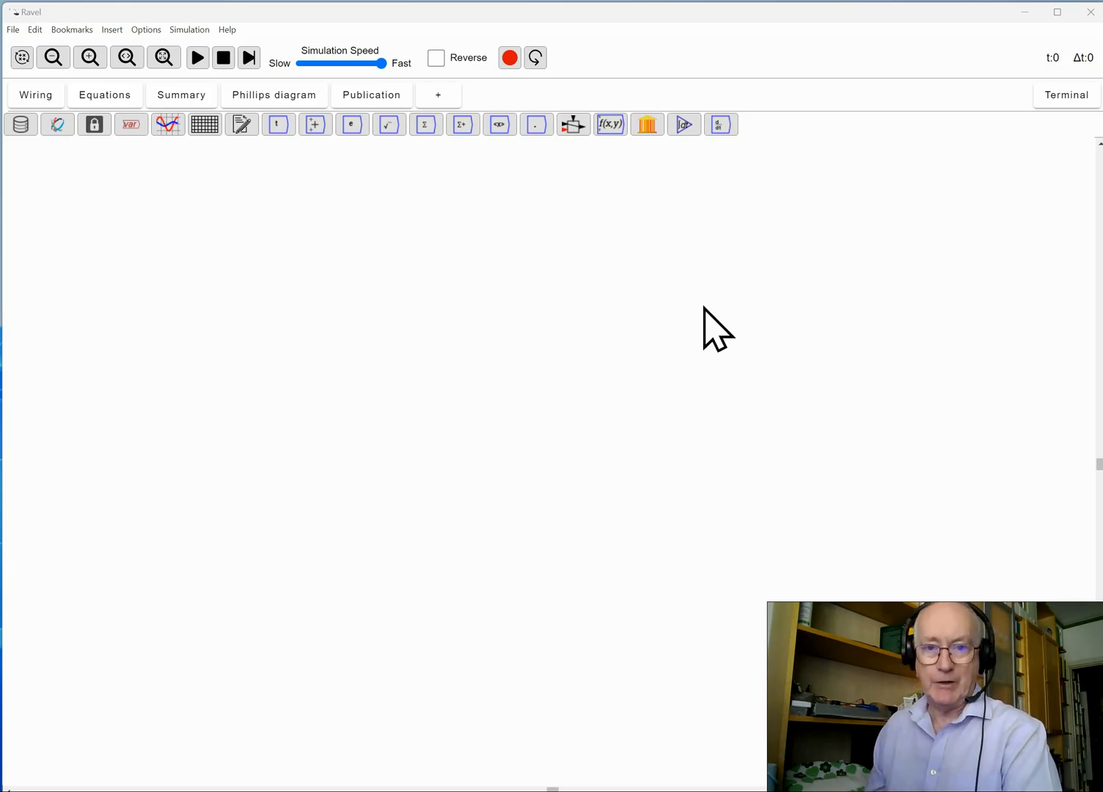
{"action": "mouse_move", "coordinate": [642, 188]}
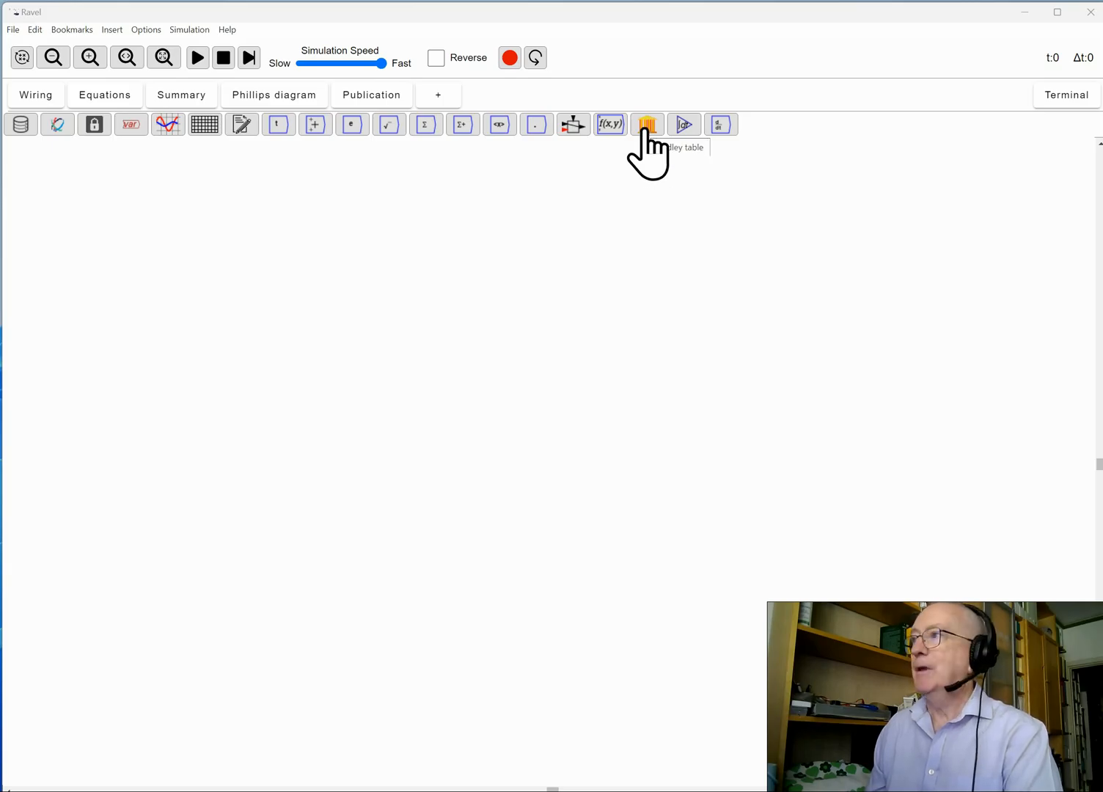
- Add a new Godley table icon to the canvas toward the upper left
{"action": "left_click", "coordinate": [646, 123]}
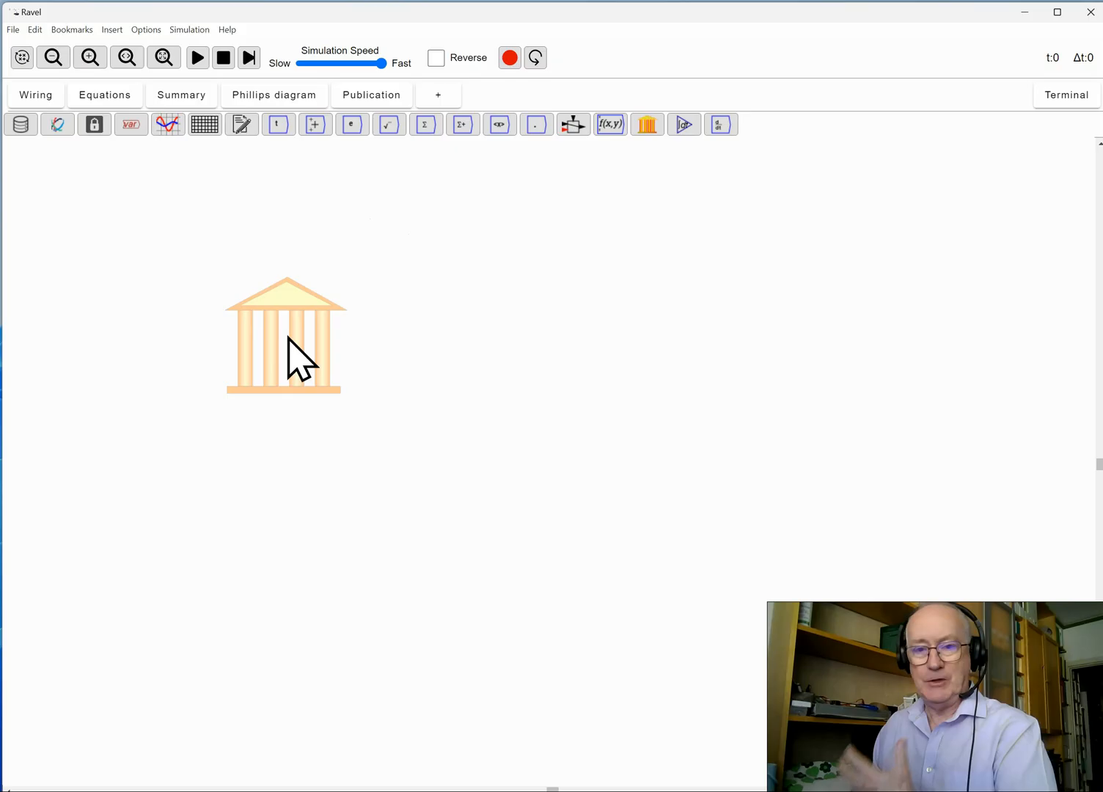
{"action": "left_click", "coordinate": [285, 336]}
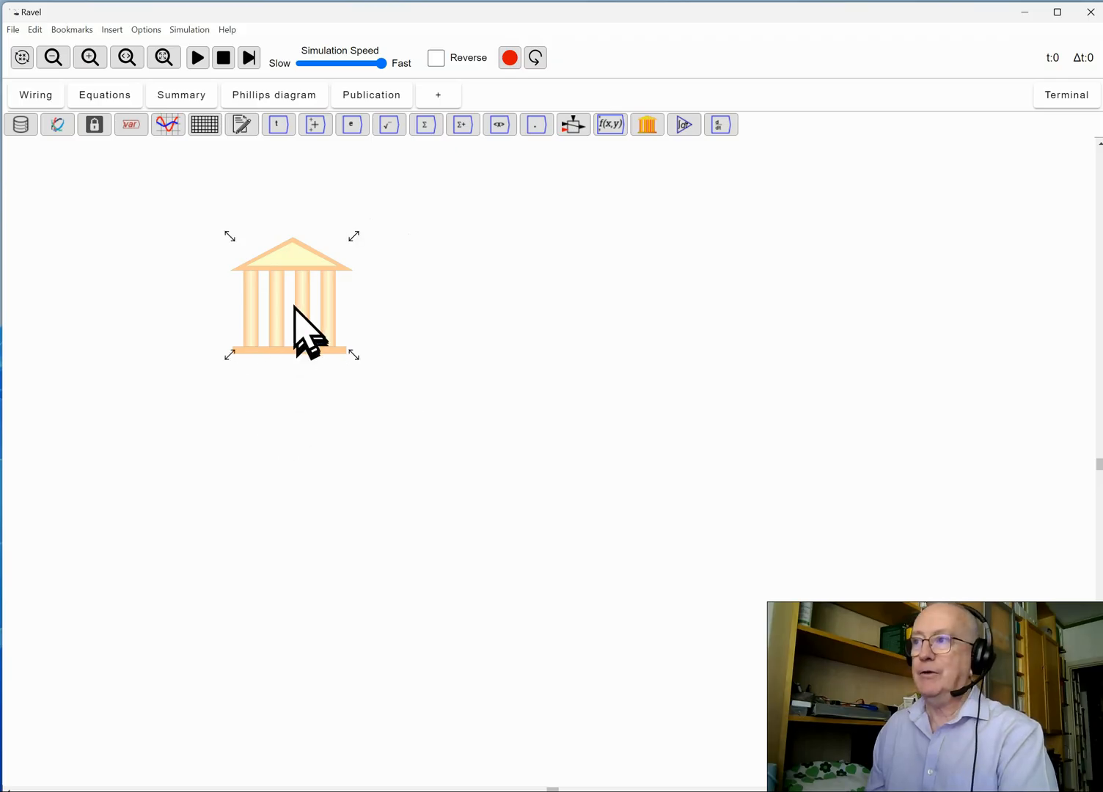
{"action": "mouse_move", "coordinate": [301, 330]}
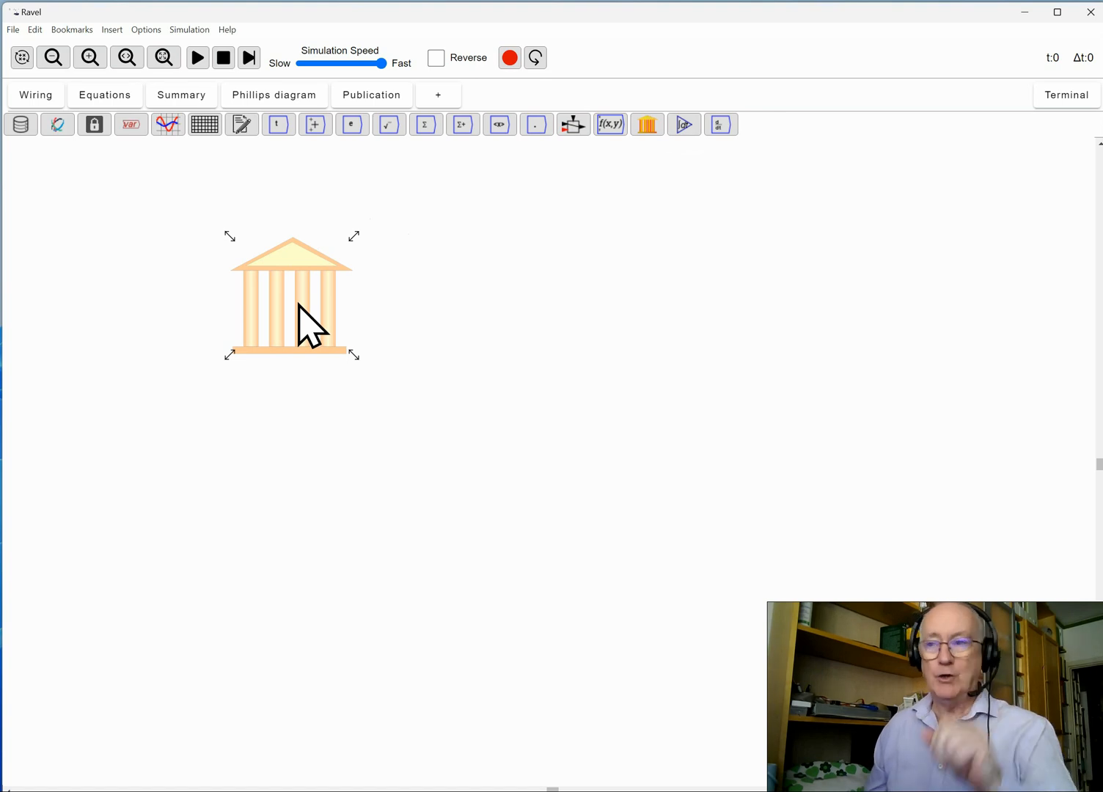
- Title the Godley table 'Banking Sector' via its context menu and save
{"action": "right_click", "coordinate": [301, 323]}
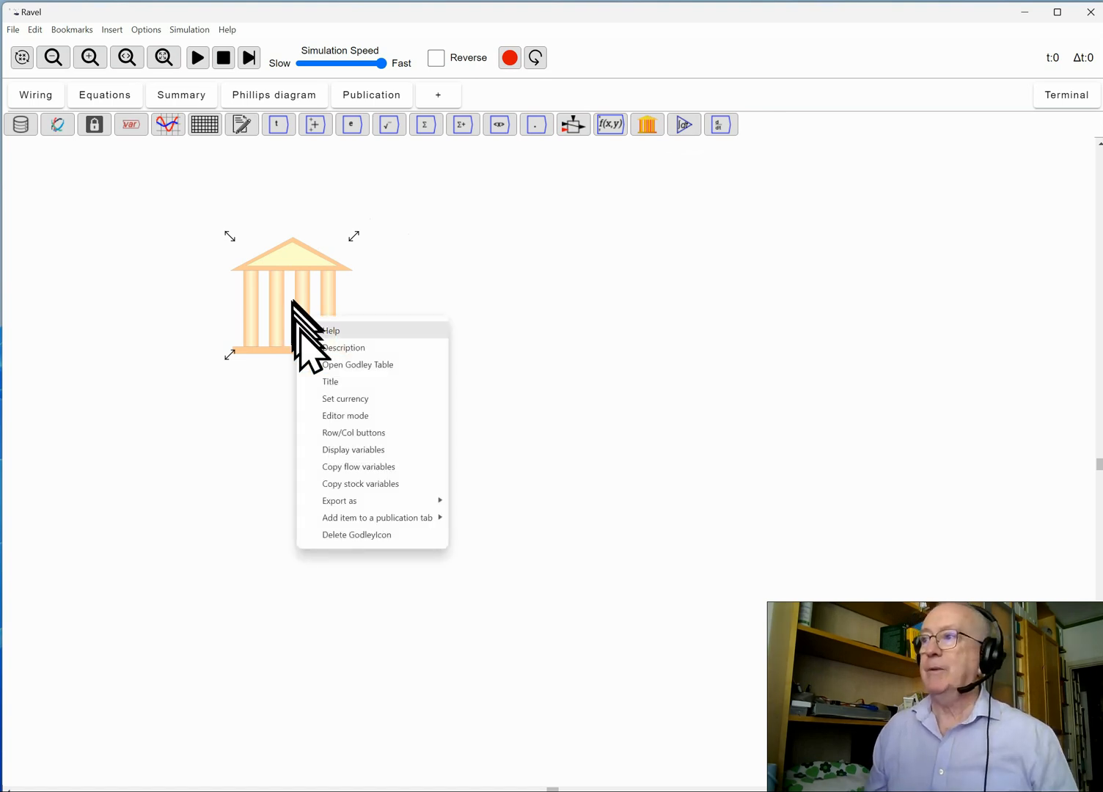
{"action": "mouse_move", "coordinate": [336, 378]}
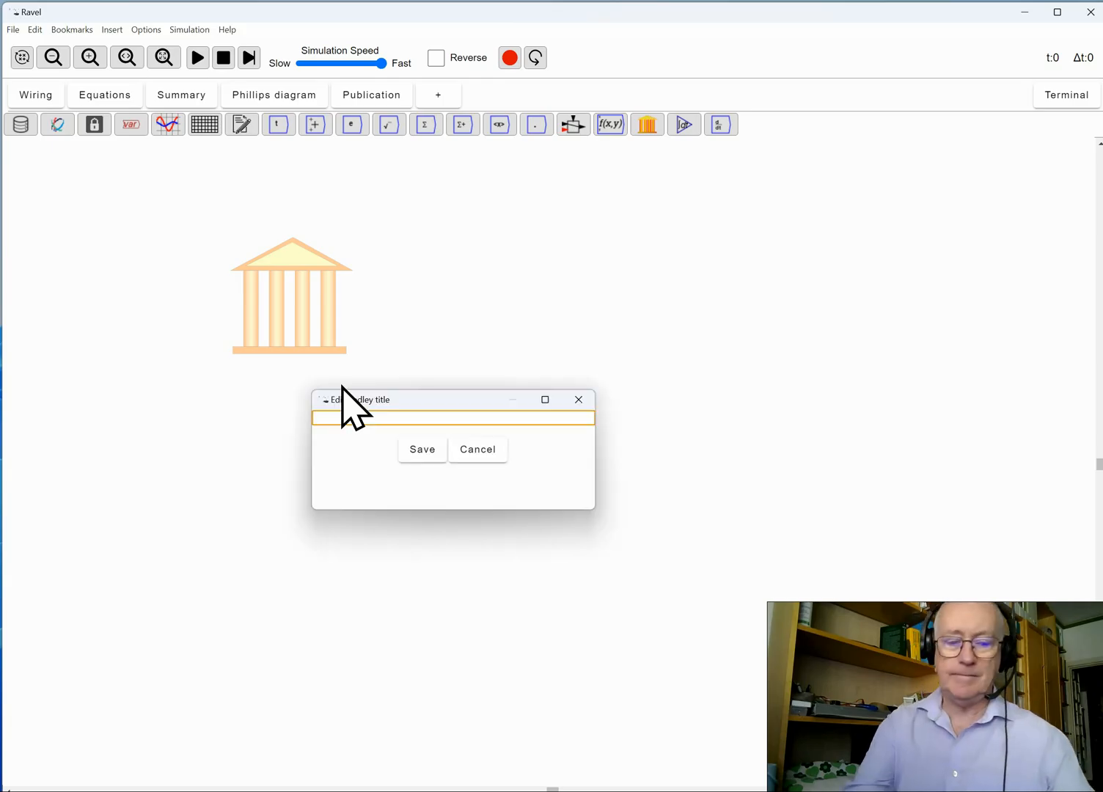
{"action": "type", "text": "Bank"}
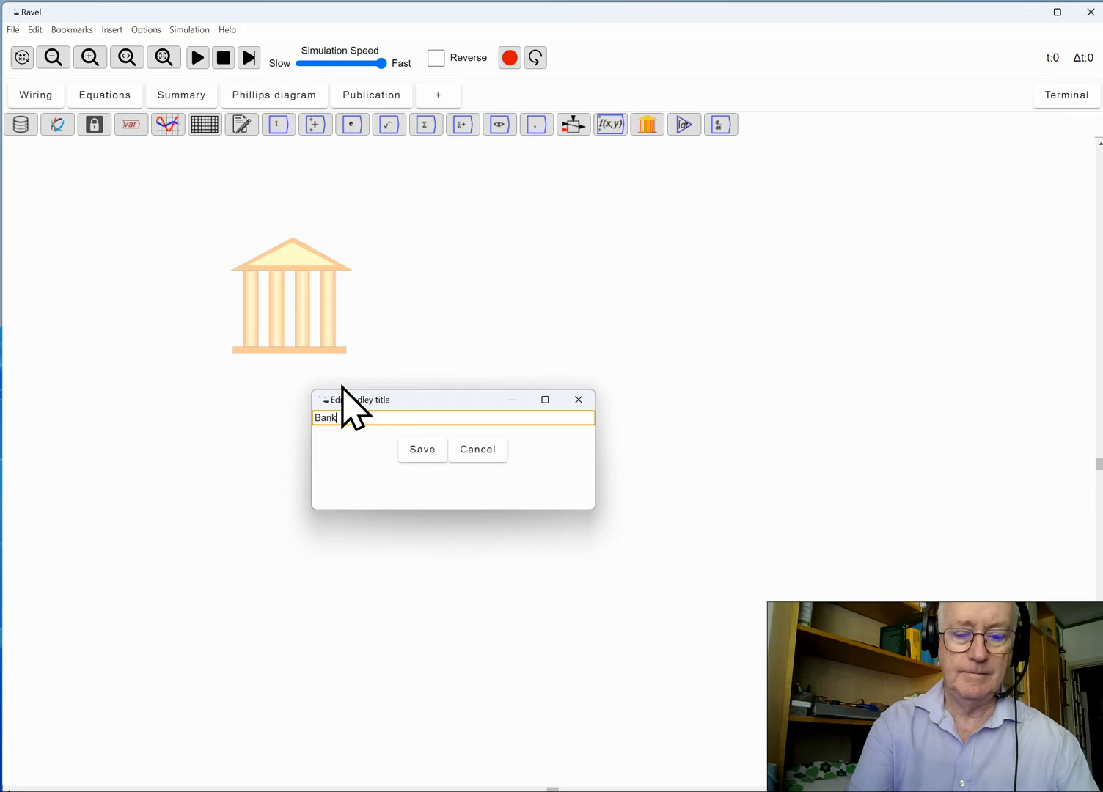
{"action": "type", "text": "ing Sector"}
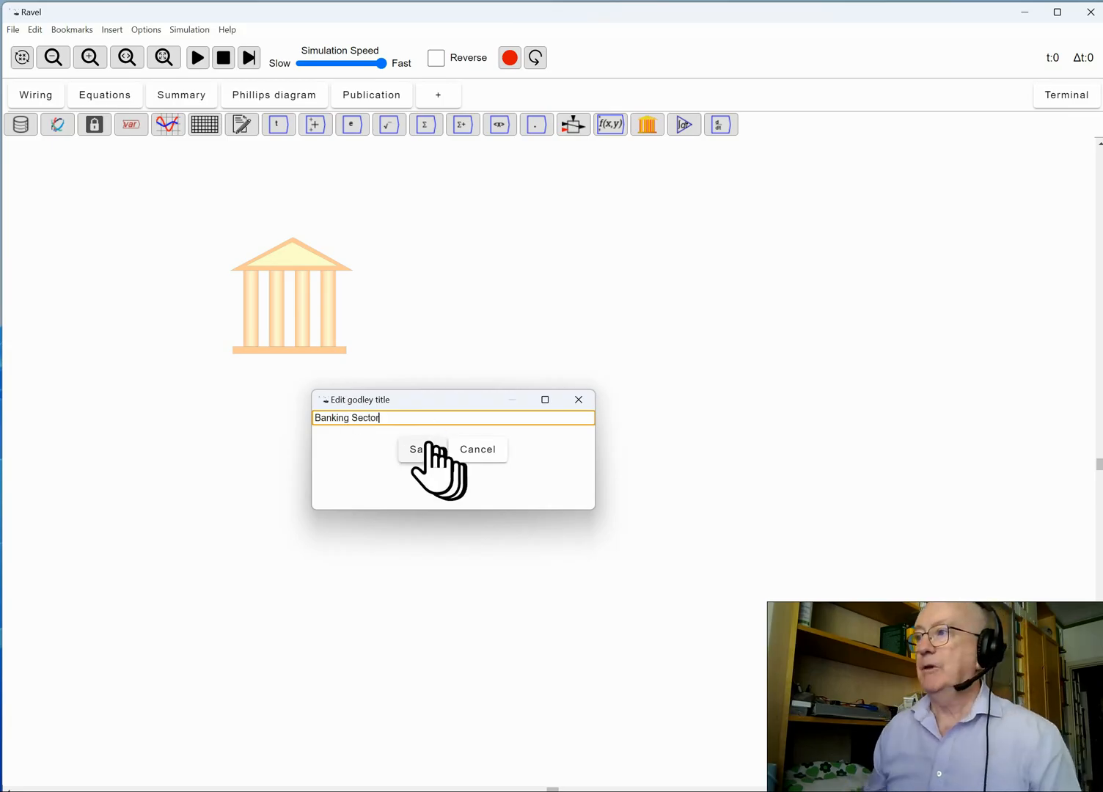
{"action": "left_click", "coordinate": [422, 449]}
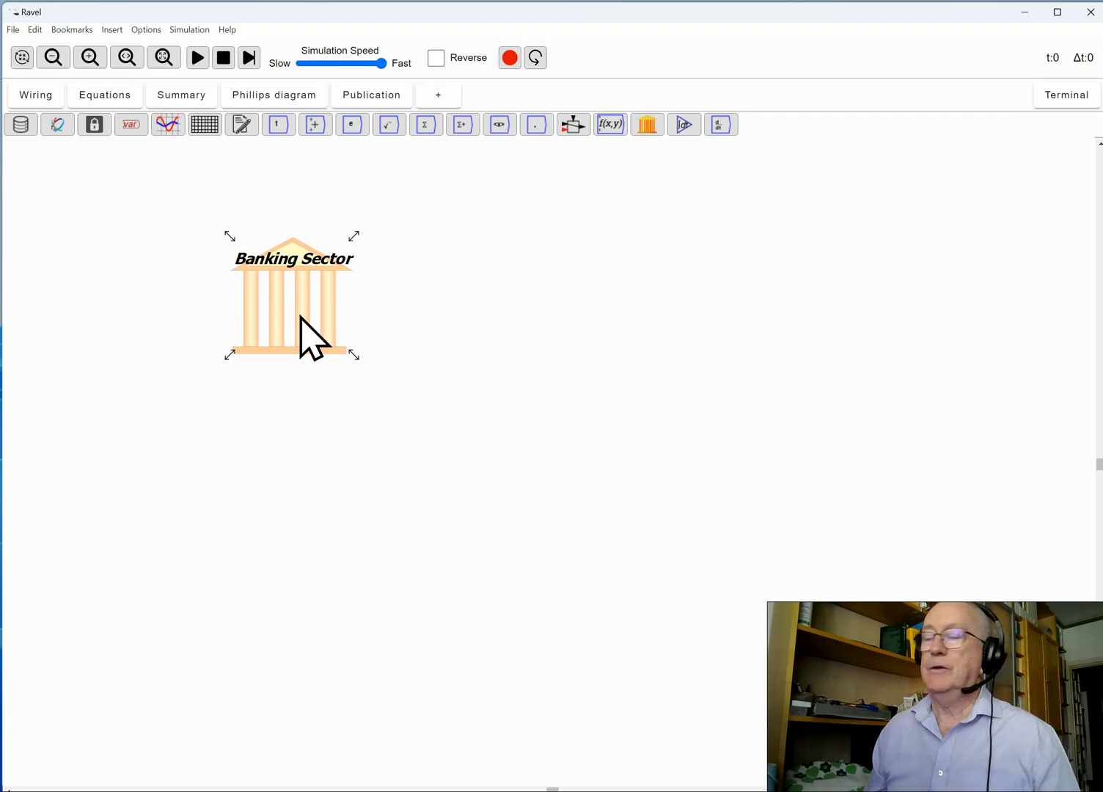
- Switch the Banking Sector icon to editor mode showing Asset, Liability and Equity columns
{"action": "right_click", "coordinate": [301, 335]}
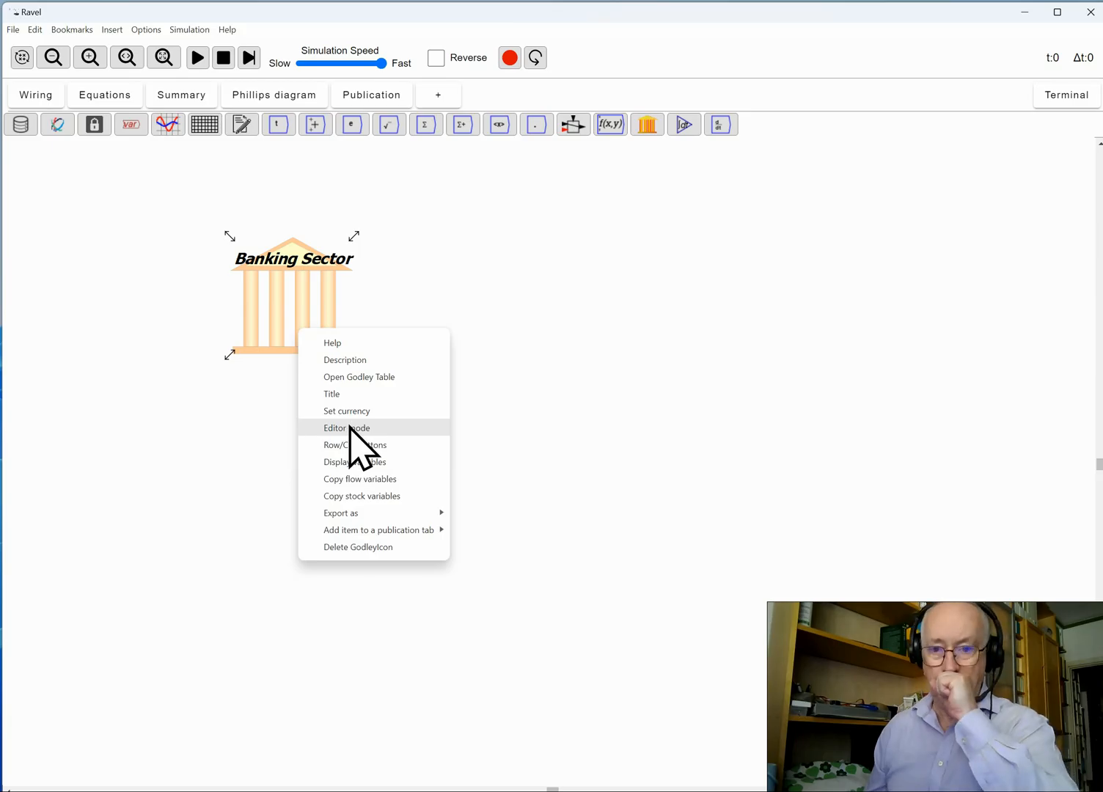
{"action": "left_click", "coordinate": [346, 428]}
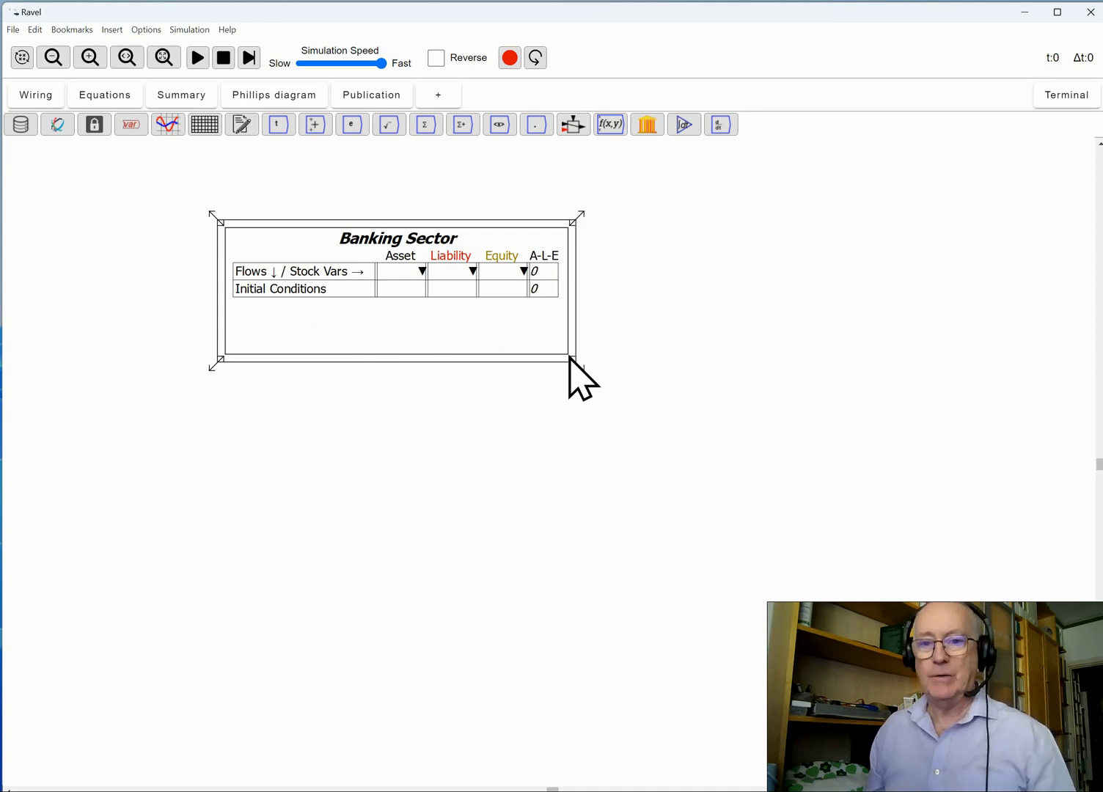
{"action": "mouse_move", "coordinate": [476, 370]}
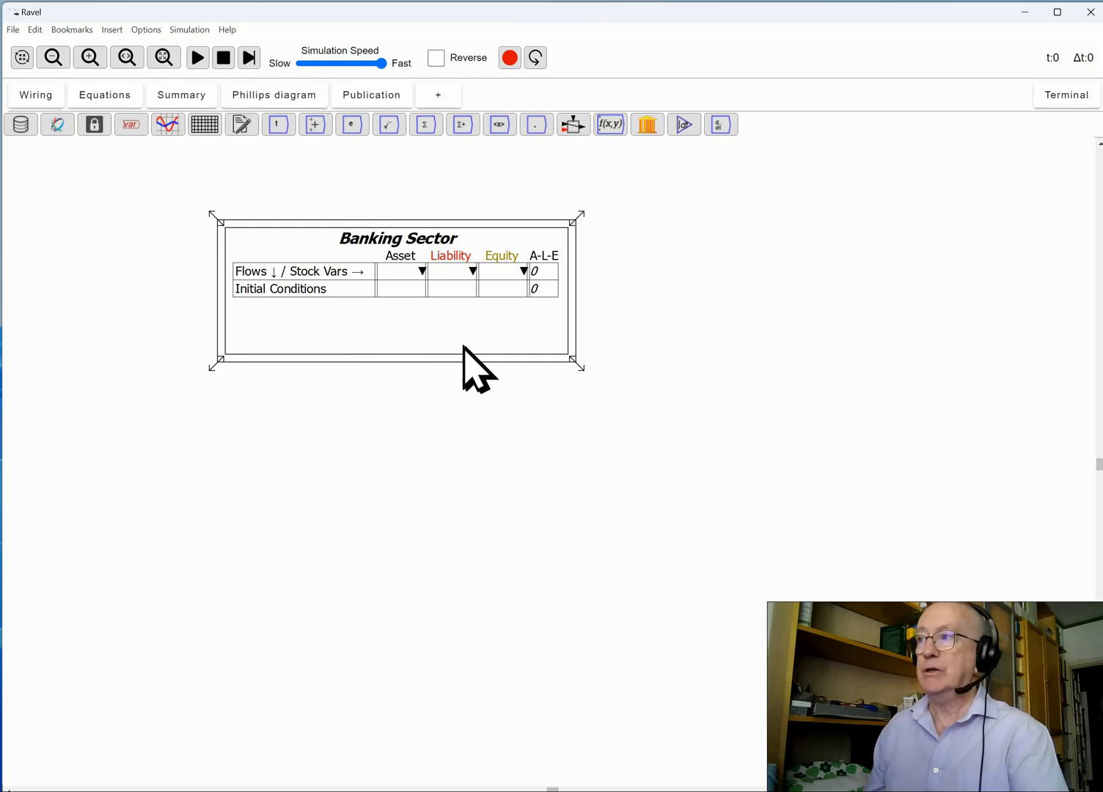
{"action": "mouse_move", "coordinate": [352, 352]}
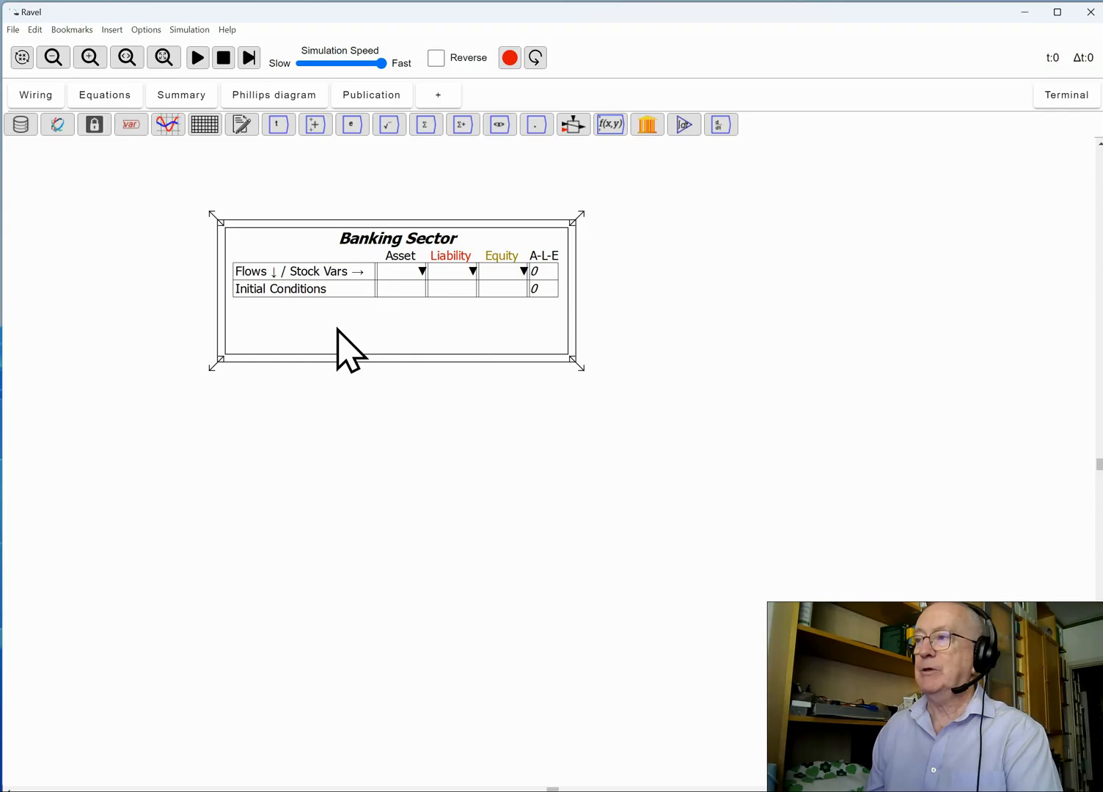
- Open the Banking Sector Godley table in its own window from the context menu
{"action": "right_click", "coordinate": [352, 349]}
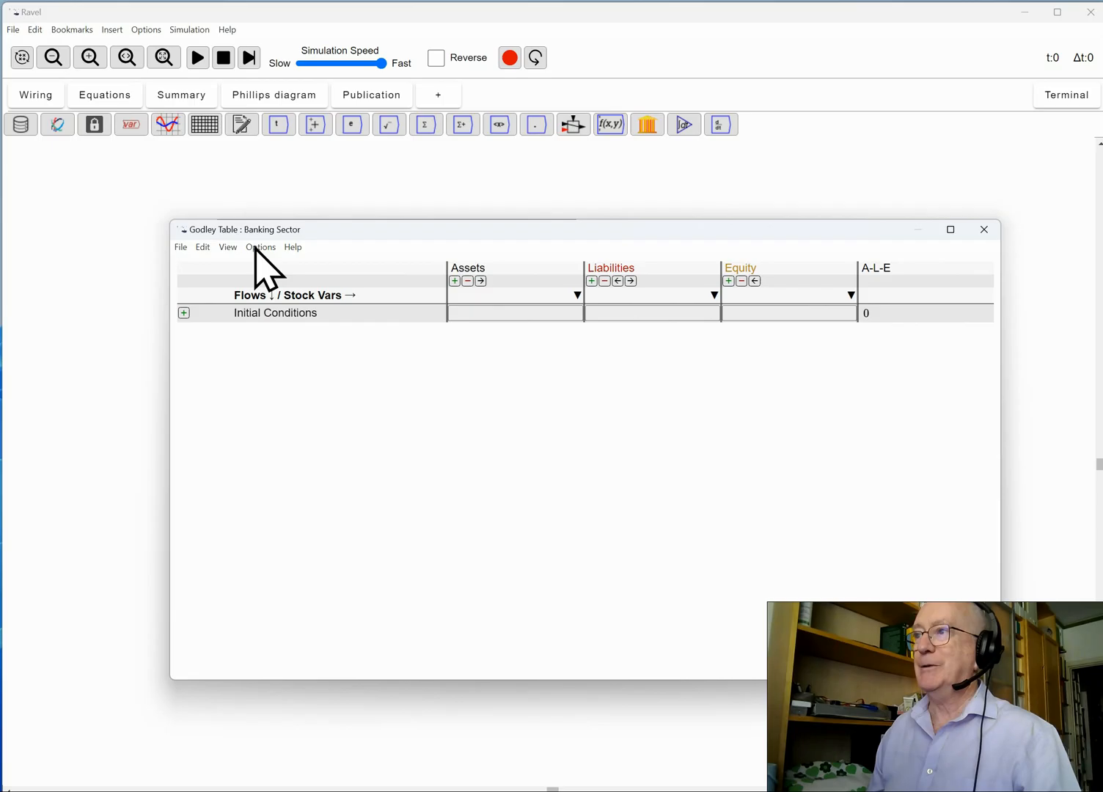
{"action": "left_click", "coordinate": [261, 246]}
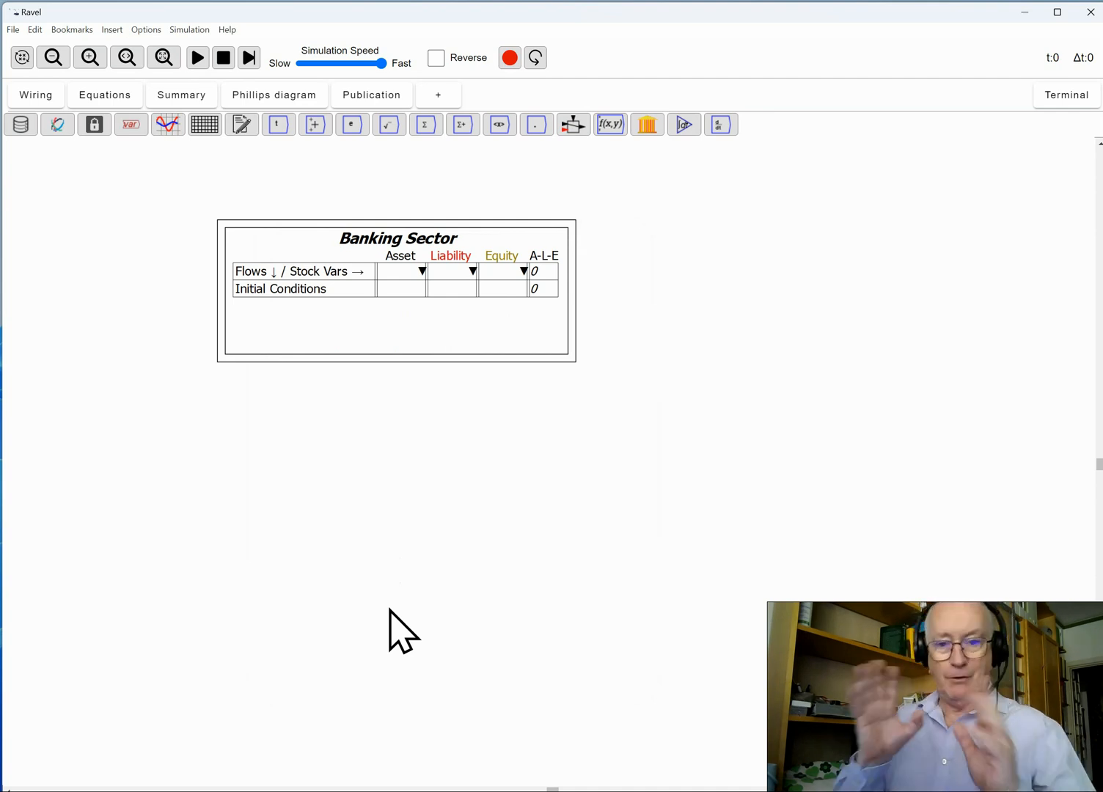
{"action": "mouse_move", "coordinate": [443, 422]}
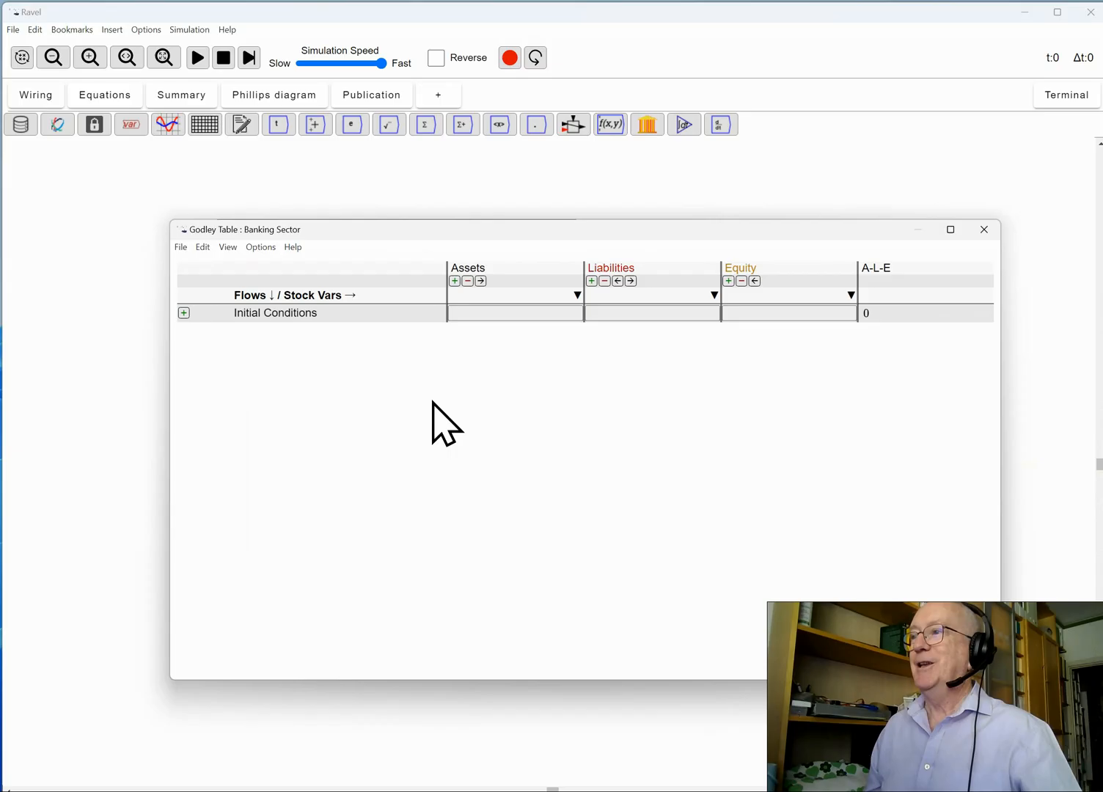
{"action": "mouse_move", "coordinate": [505, 367]}
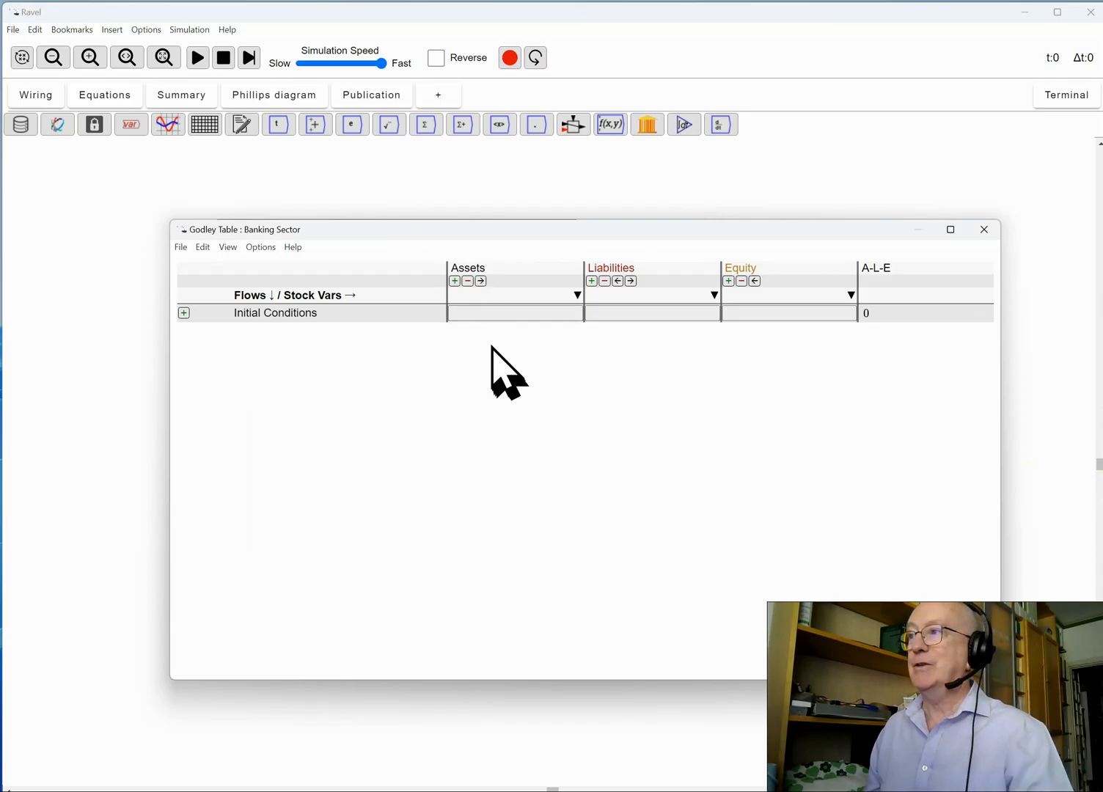
- Name the stock columns Reserves under Assets, Buyer and Seller under Liabilities
{"action": "left_click", "coordinate": [652, 295]}
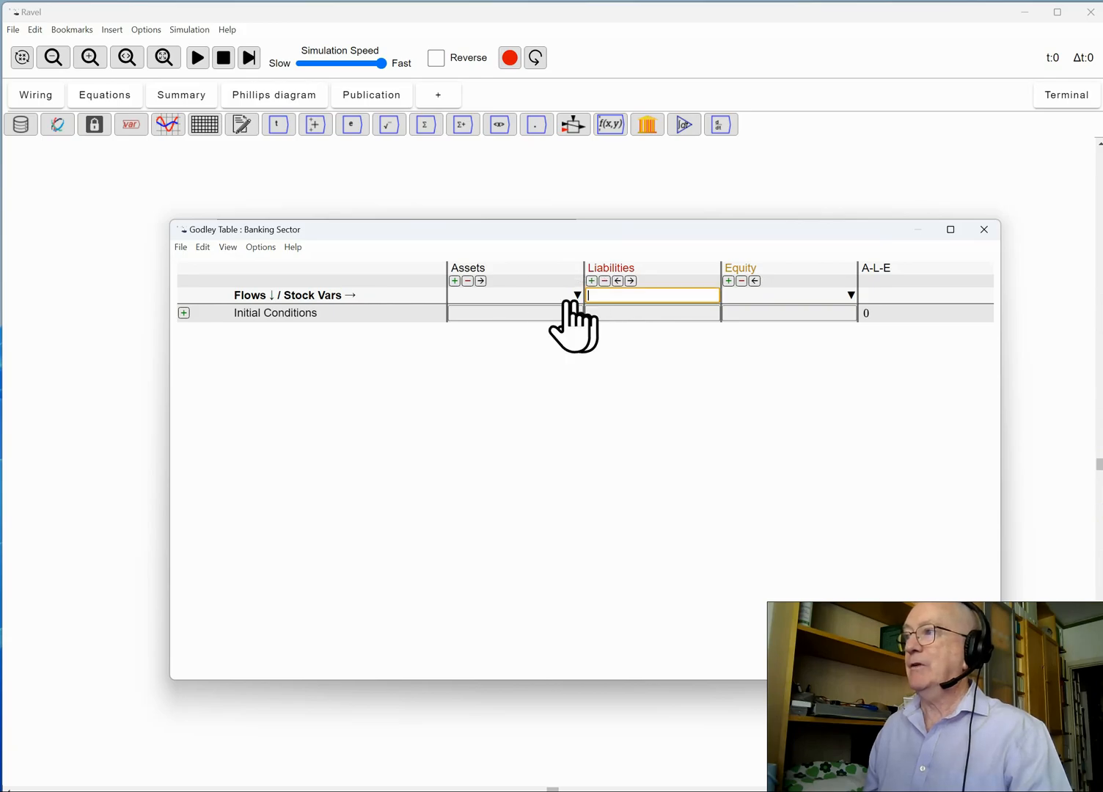
{"action": "left_click", "coordinate": [513, 295]}
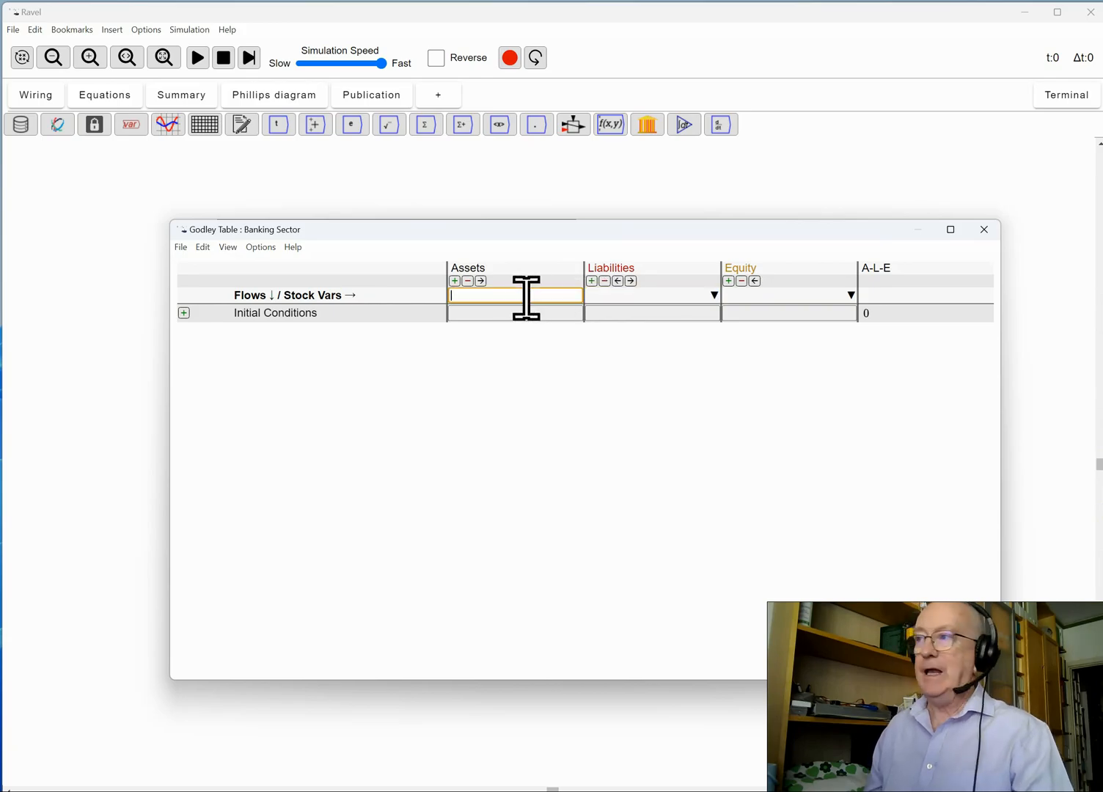
{"action": "type", "text": "Reserves"}
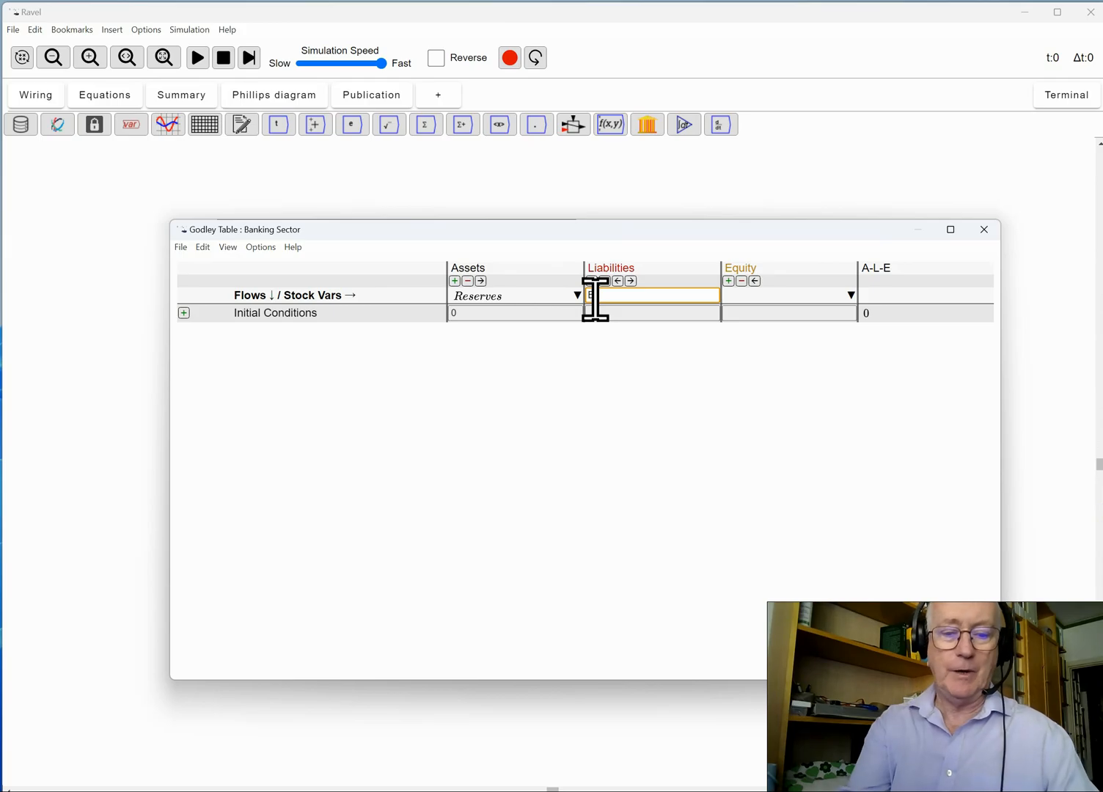
{"action": "type", "text": "Buyer"}
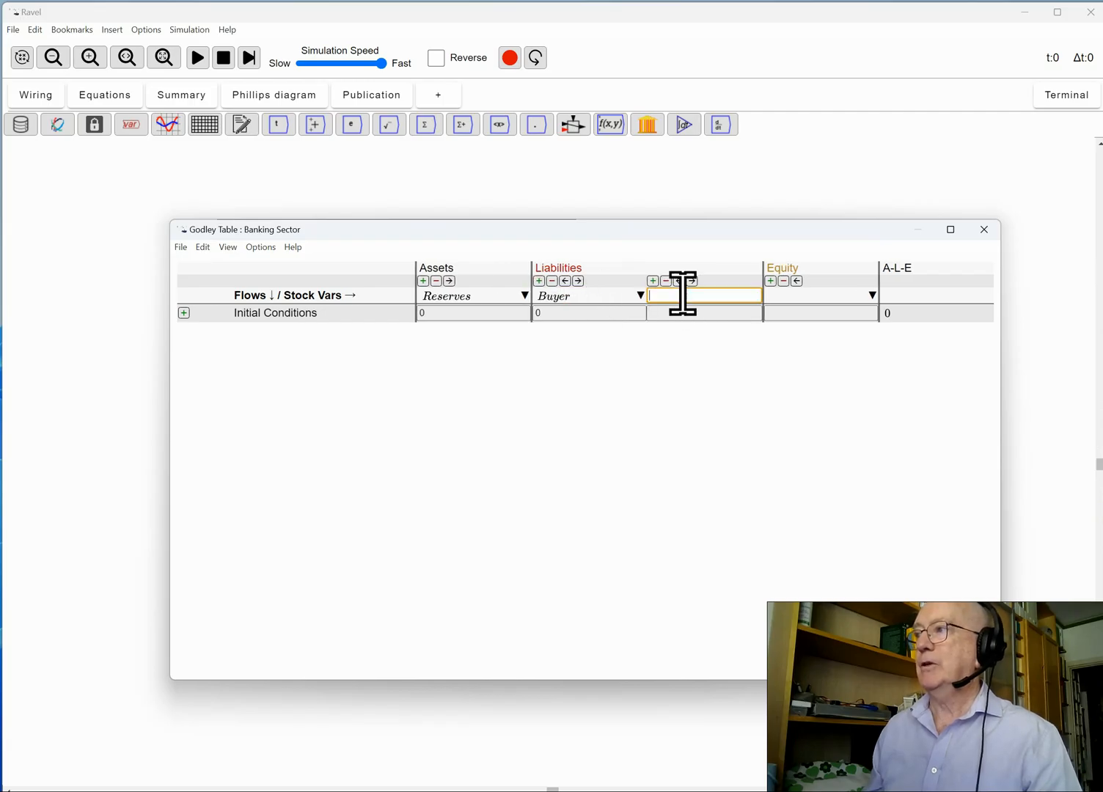
{"action": "type", "text": "Seller"}
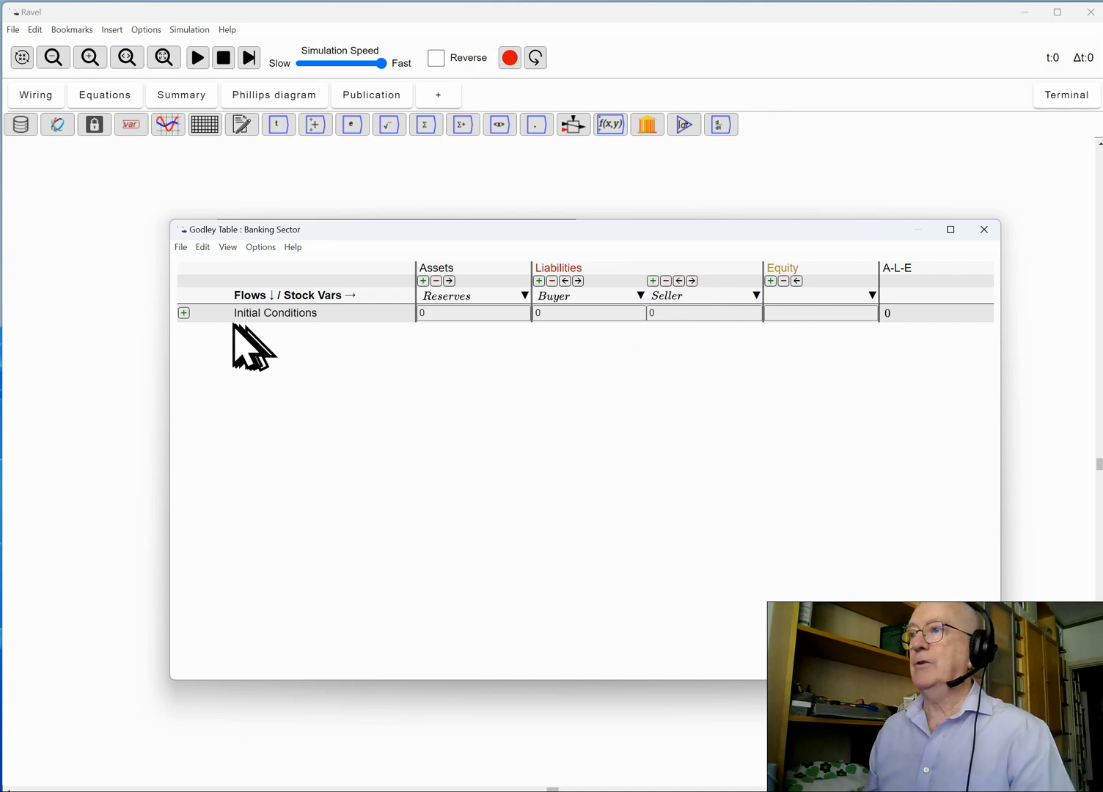
{"action": "left_click", "coordinate": [587, 312]}
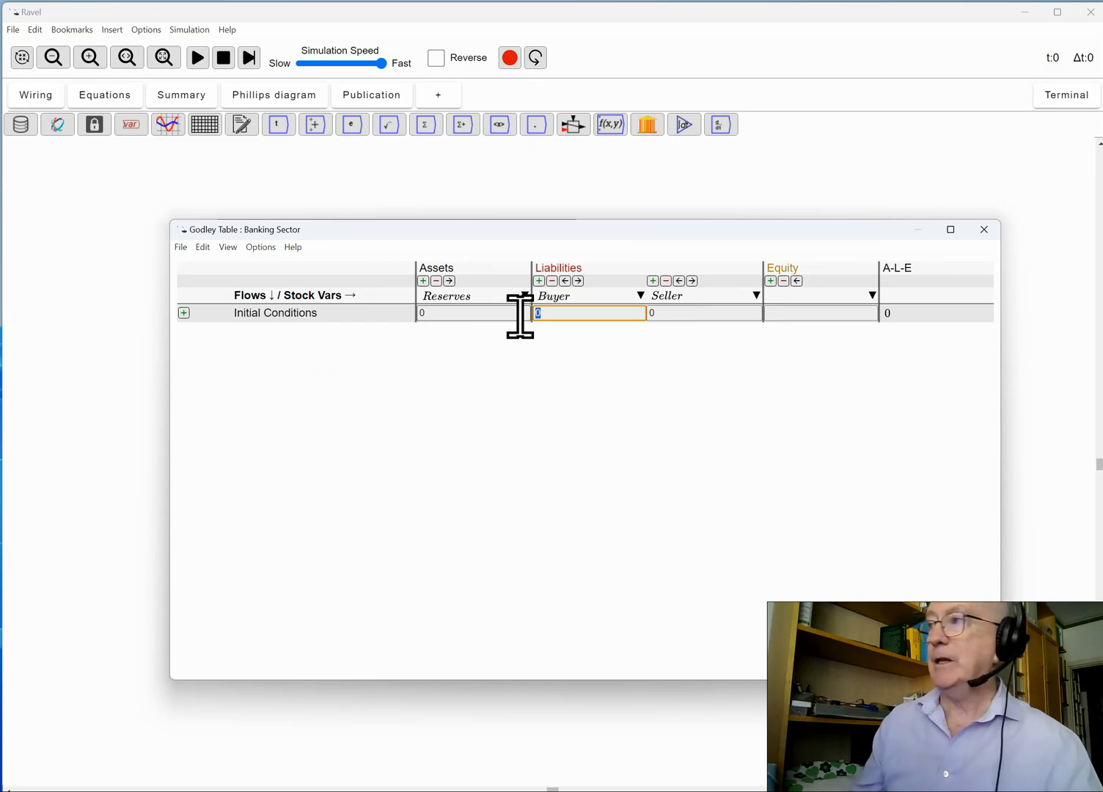
- Set initial conditions Buyer 100, Seller 200, Bank_{Equity} 50 and Reserves 350 so A-L-E balances to 0
{"action": "type", "text": "100"}
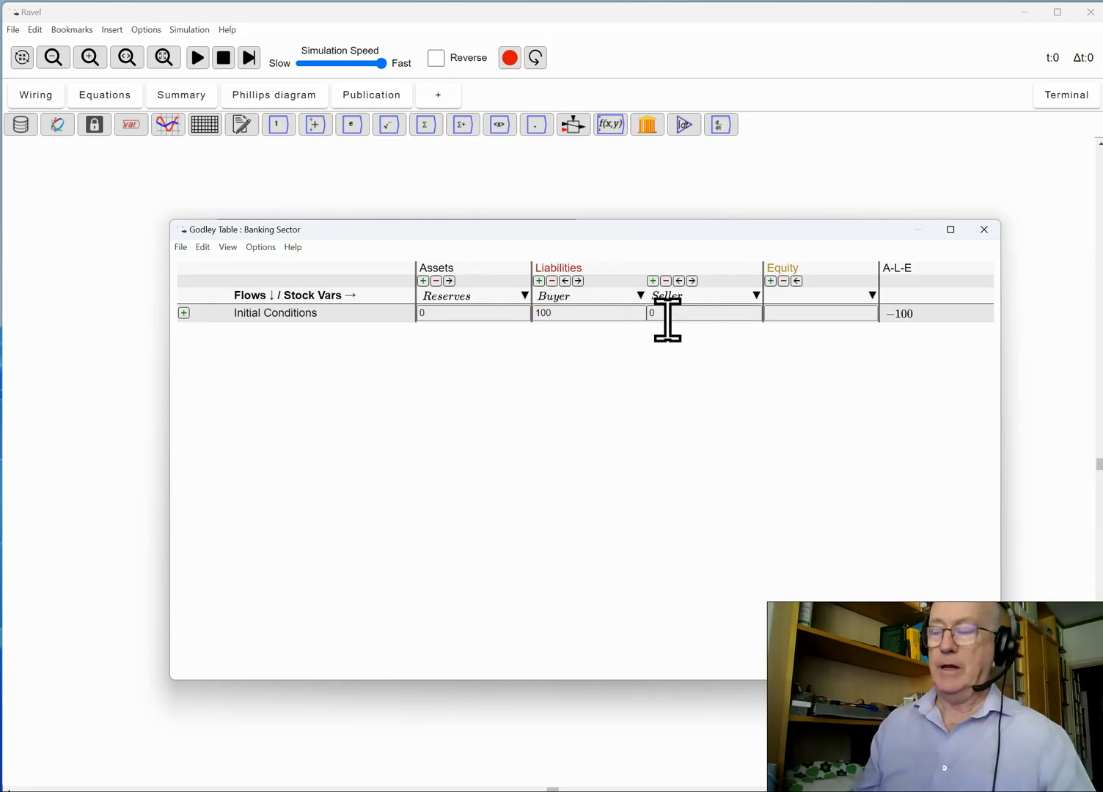
{"action": "left_click", "coordinate": [704, 314]}
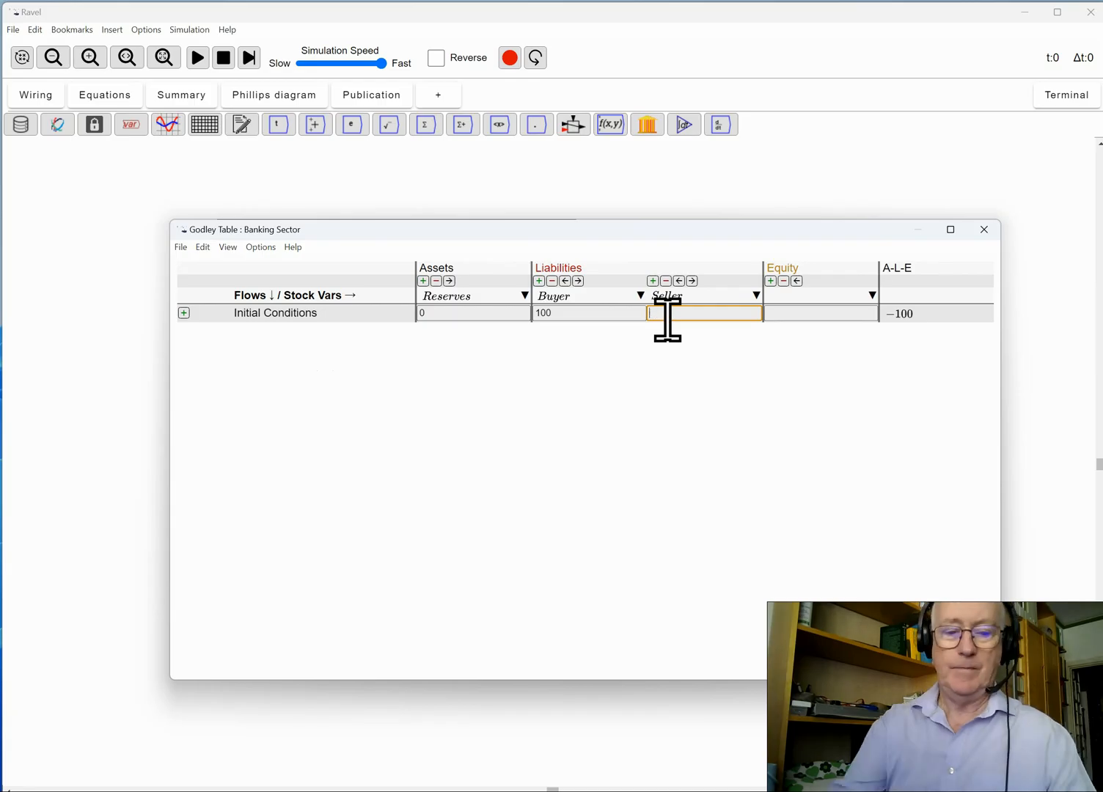
{"action": "type", "text": "200"}
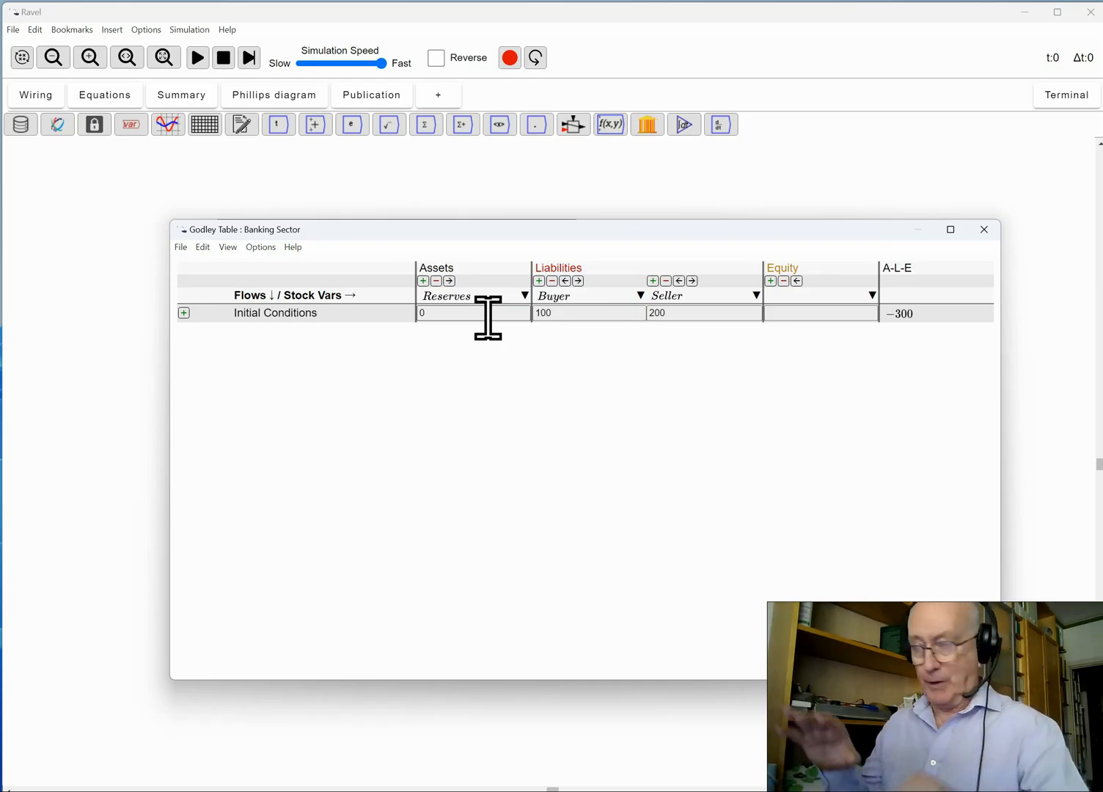
{"action": "mouse_move", "coordinate": [726, 305]}
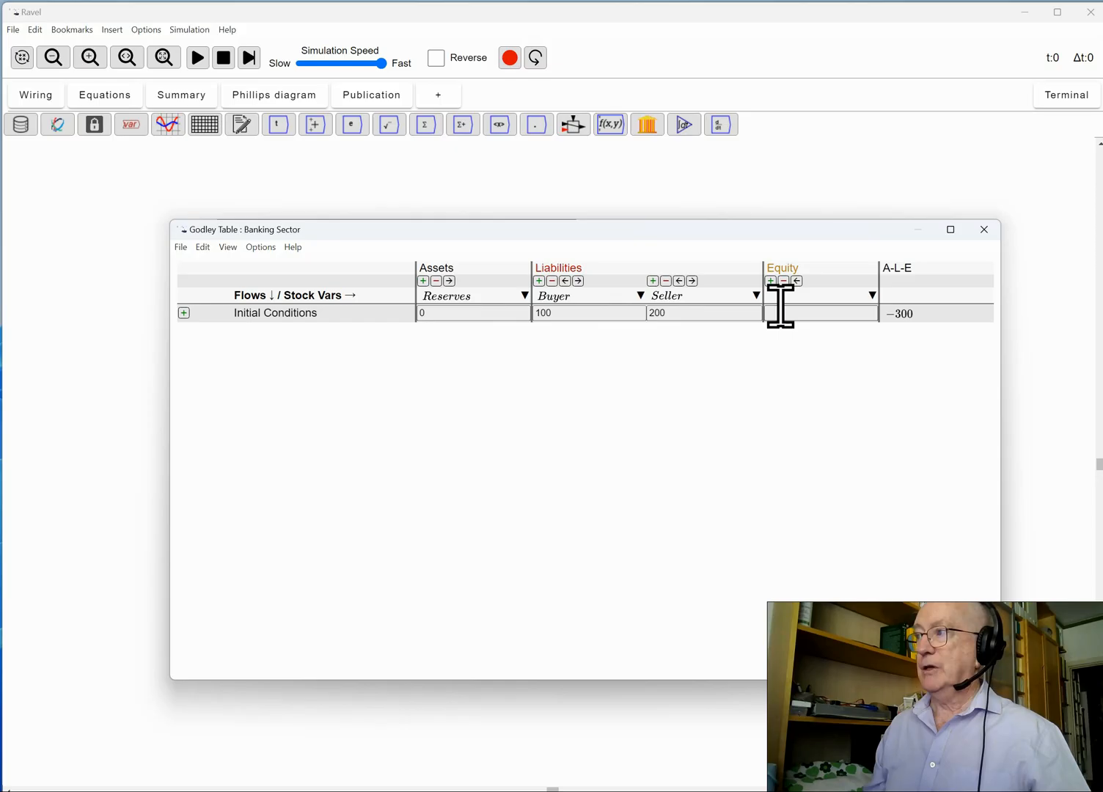
{"action": "type", "text": "50"}
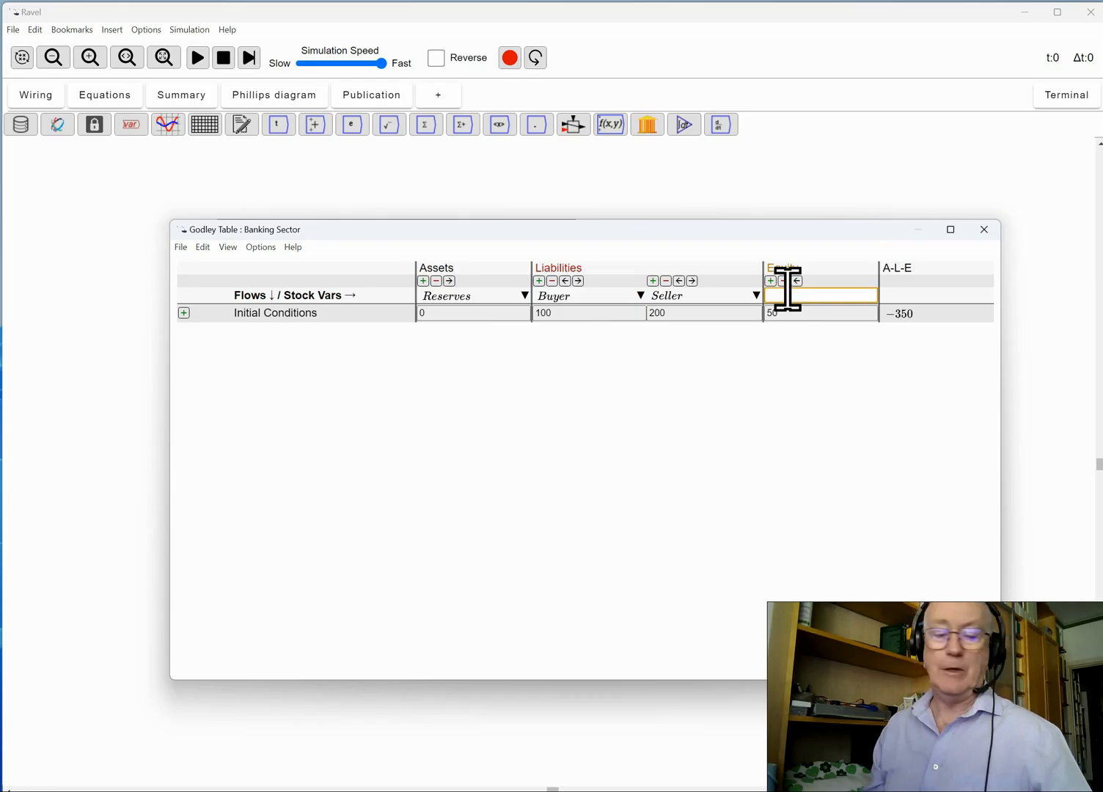
{"action": "type", "text": "Bank"}
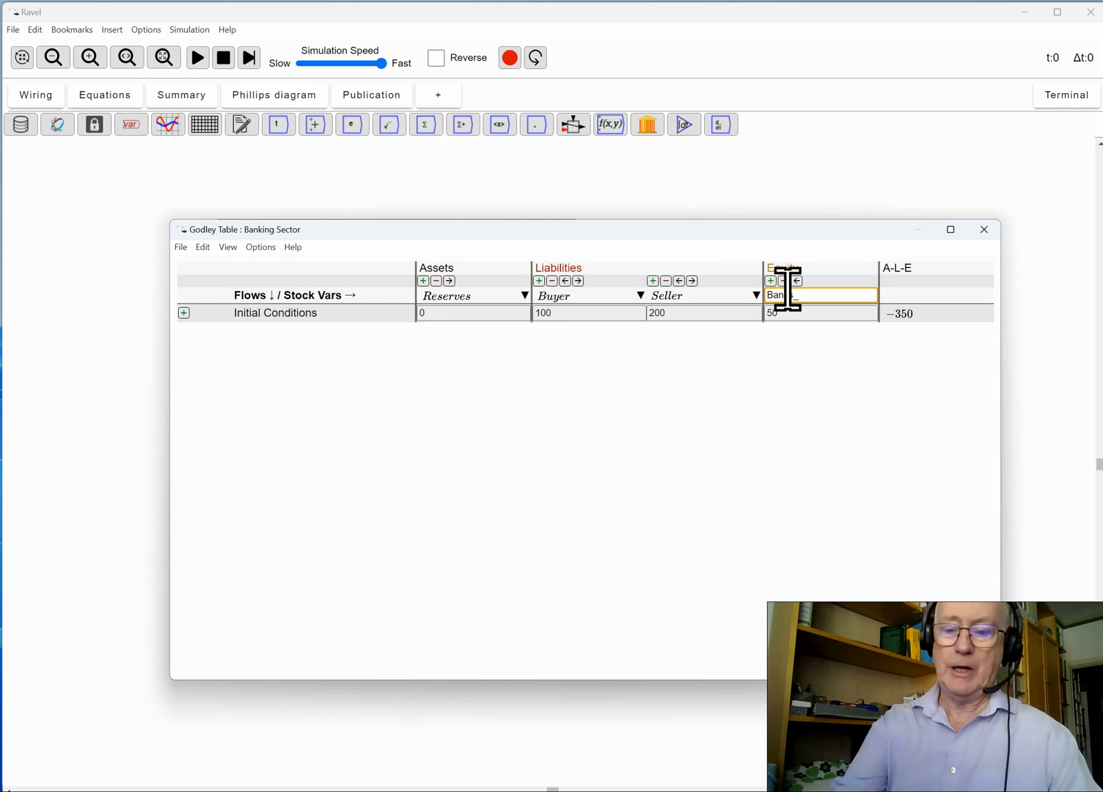
{"action": "type", "text": "_{Equity}"}
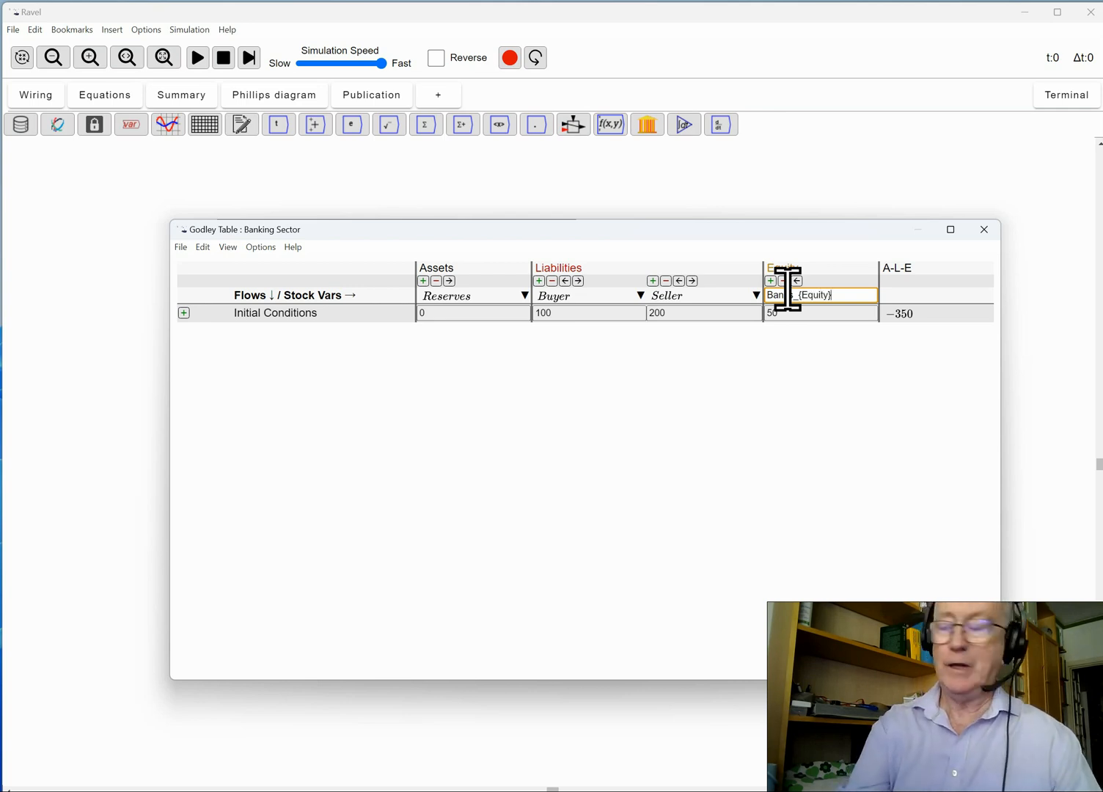
{"action": "mouse_move", "coordinate": [787, 409]}
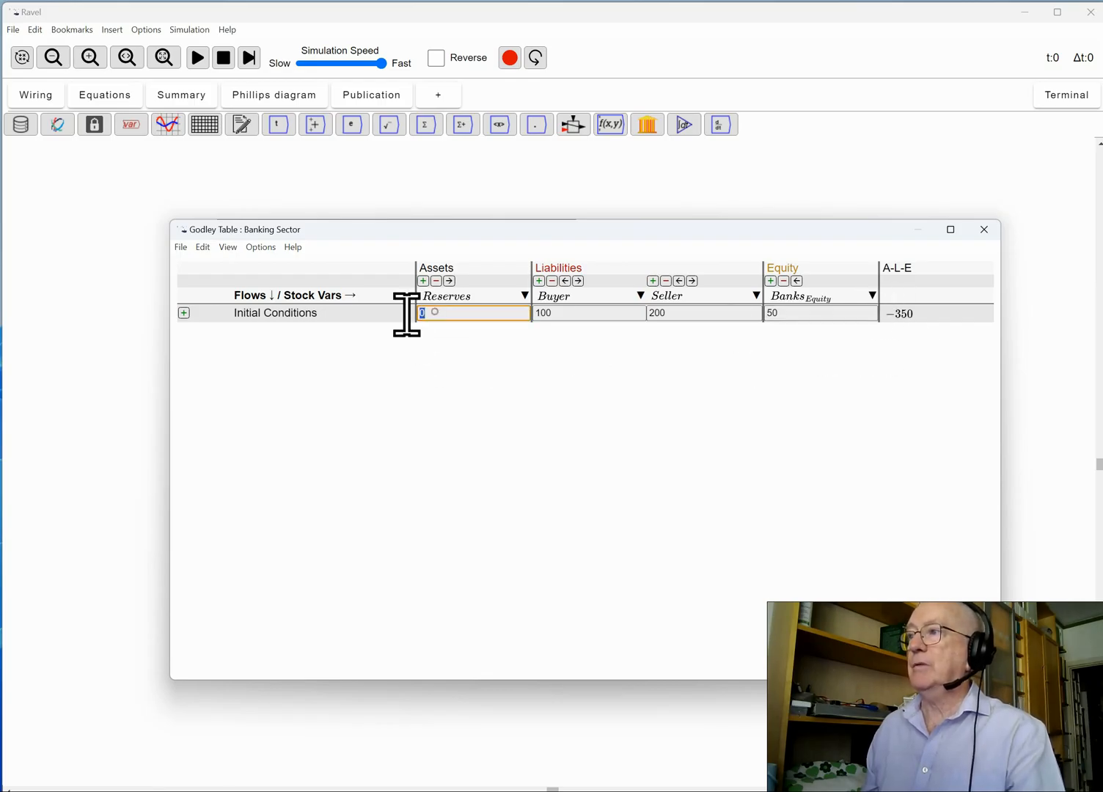
{"action": "type", "text": "3"}
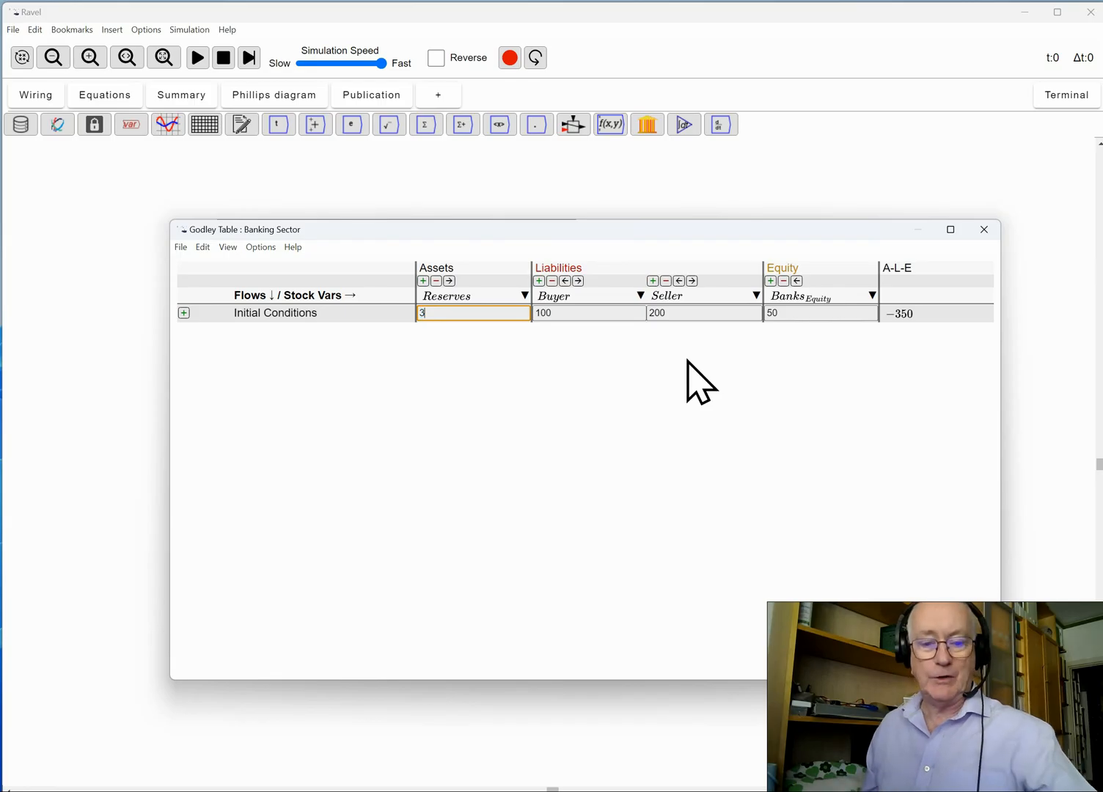
{"action": "type", "text": "50"}
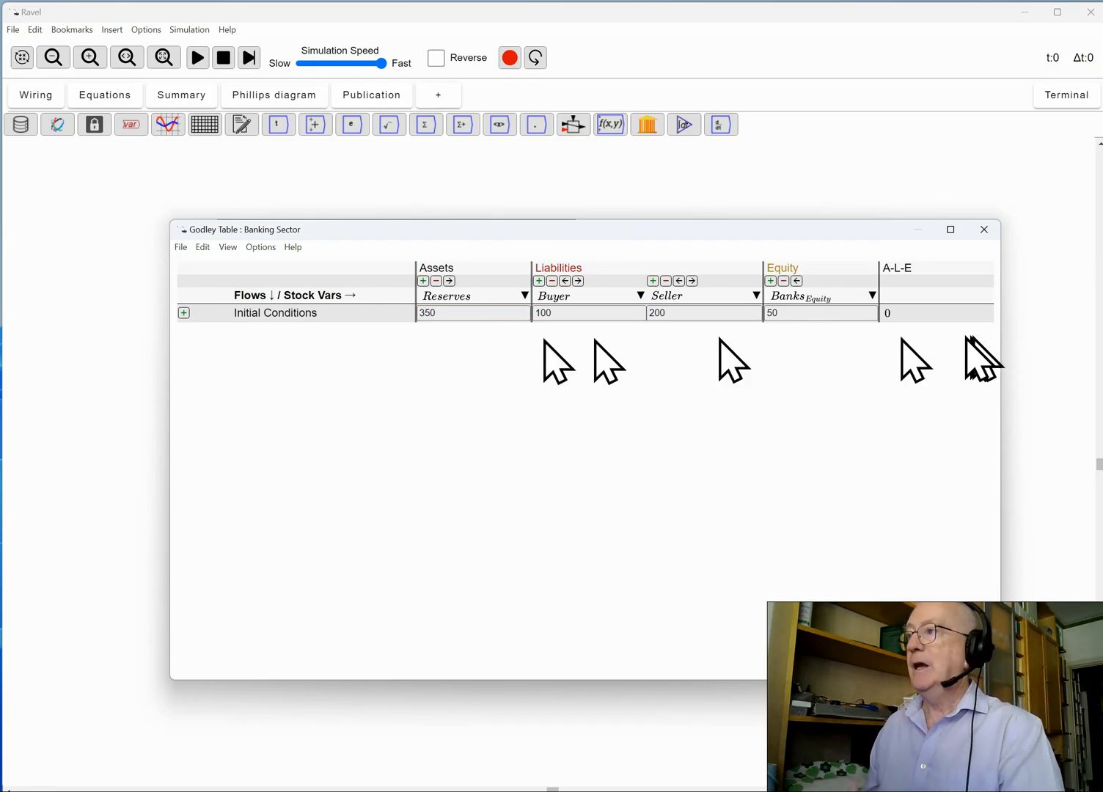
- Add a 'Buying something' row with Buyer -£20 and Seller £20, keeping A-L-E at 0
{"action": "left_click", "coordinate": [183, 313]}
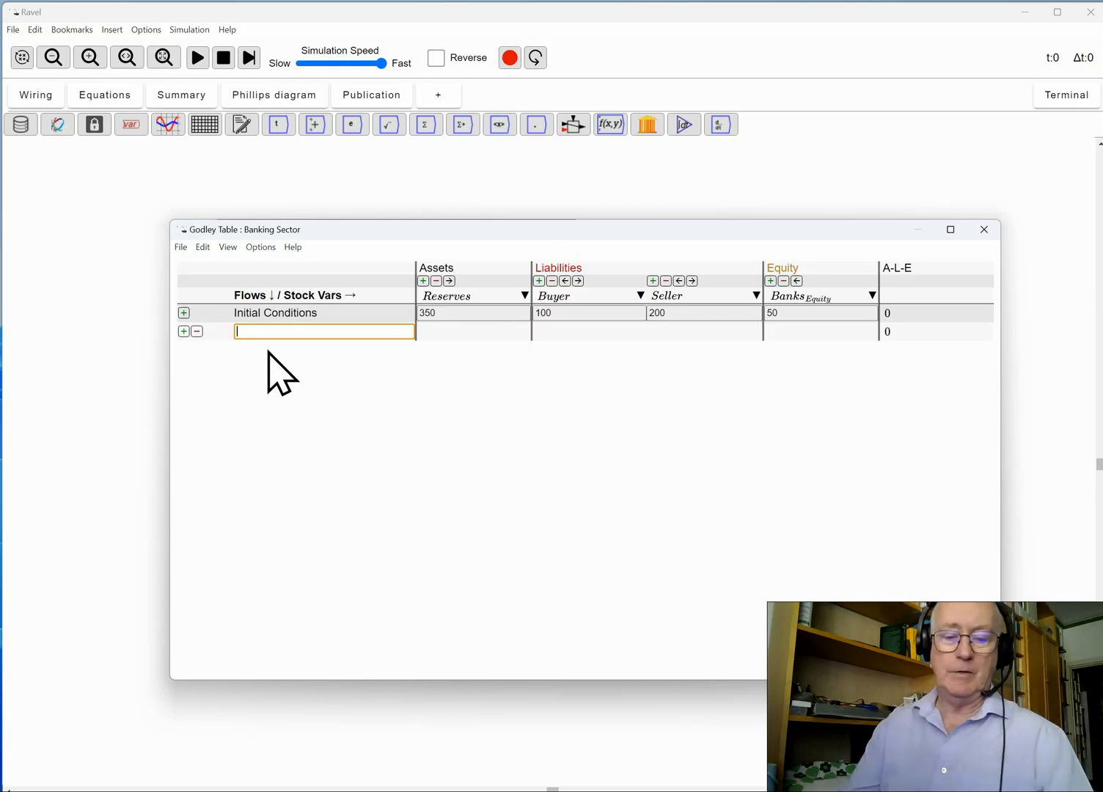
{"action": "type", "text": "Buying something"}
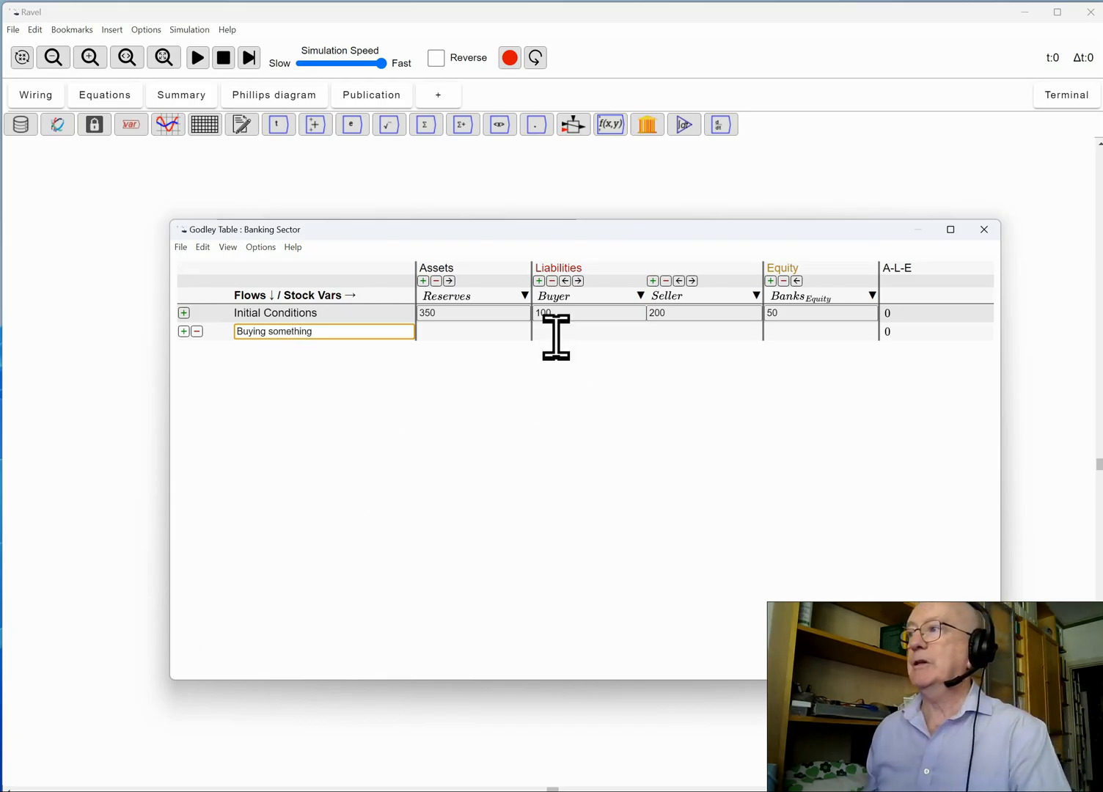
{"action": "left_click", "coordinate": [588, 332]}
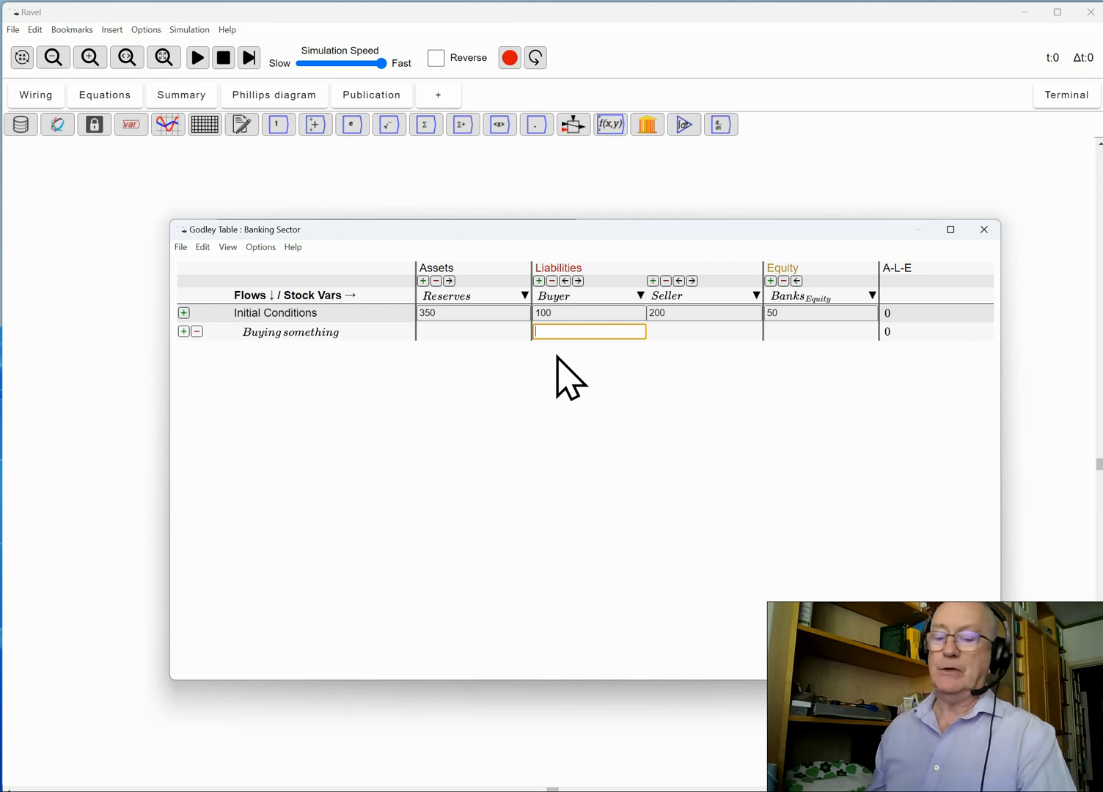
{"action": "type", "text": "-"}
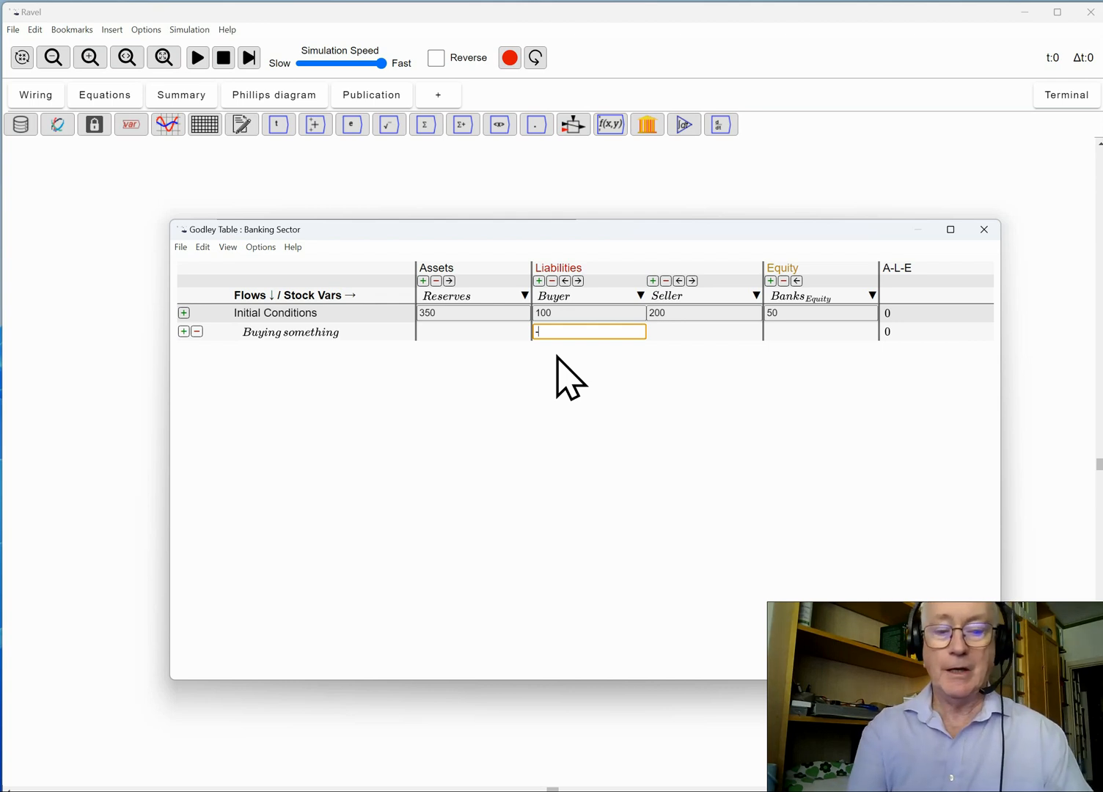
{"action": "type", "text": "£20"}
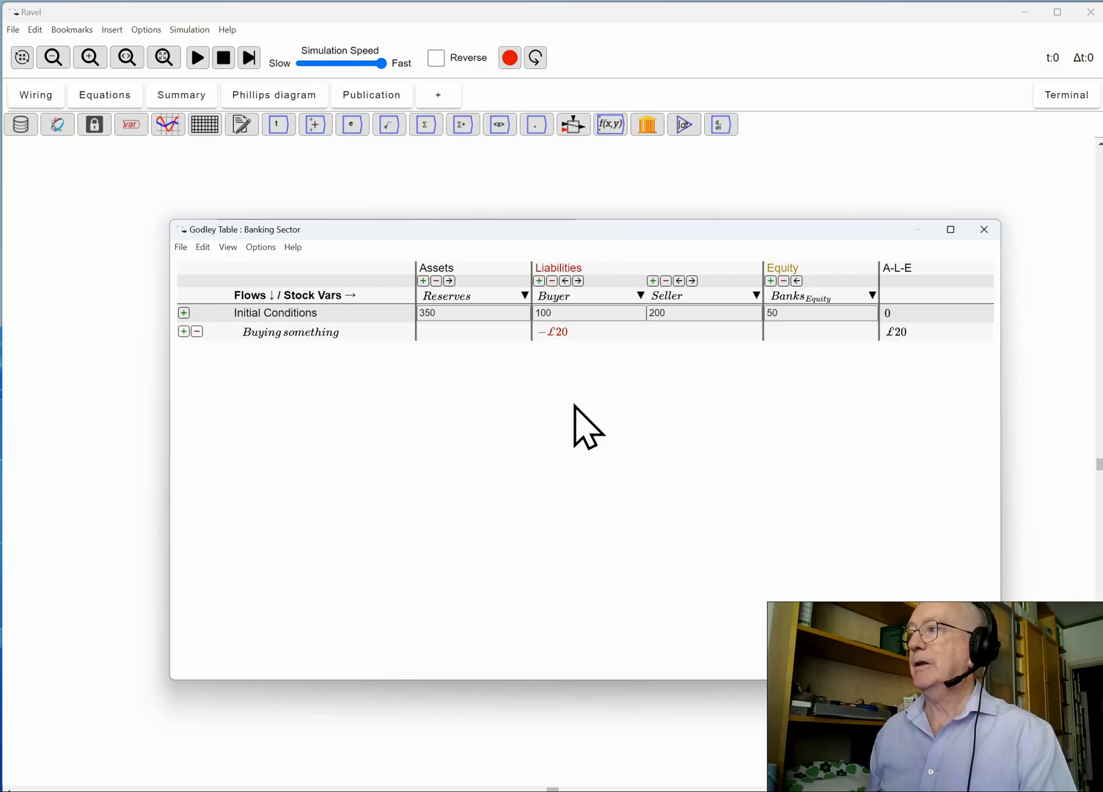
{"action": "mouse_move", "coordinate": [716, 369]}
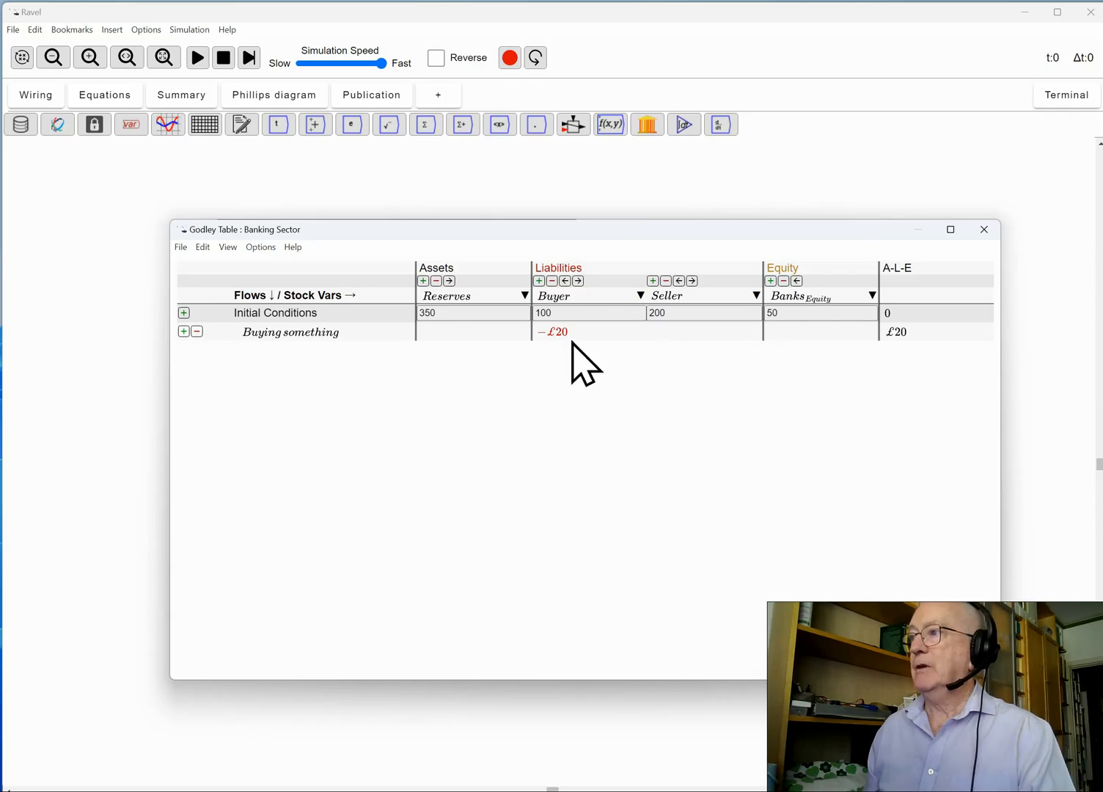
{"action": "left_click", "coordinate": [701, 332]}
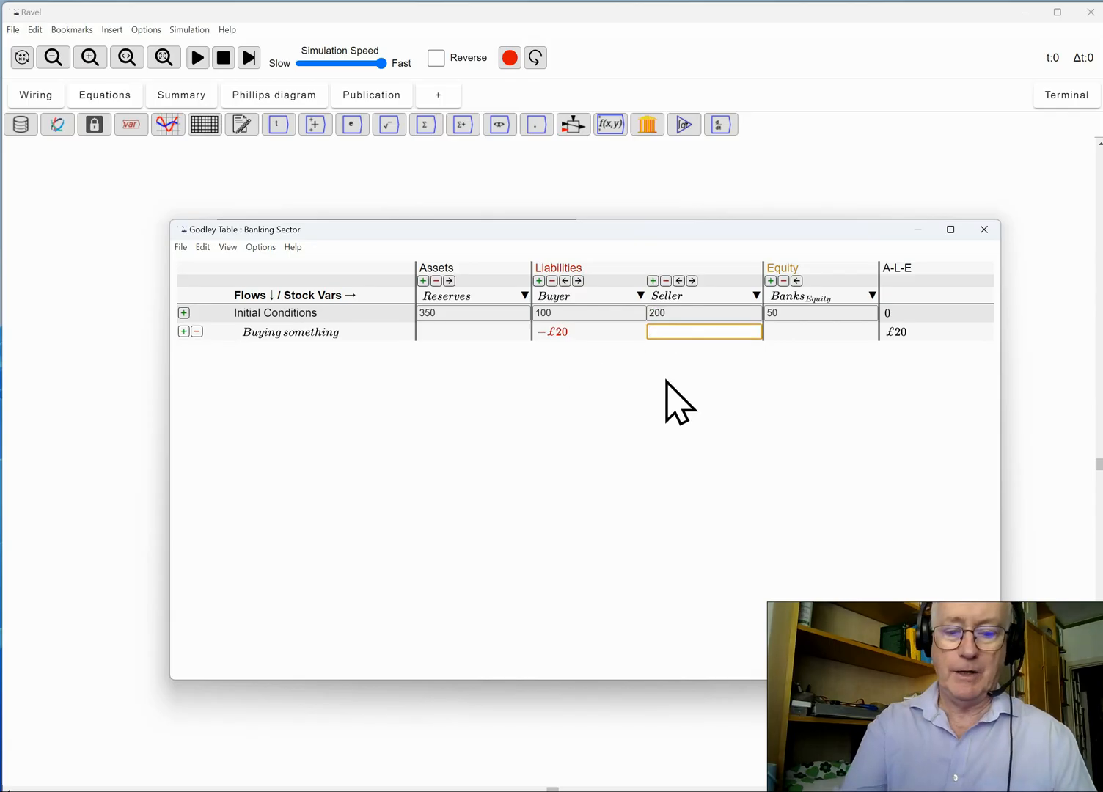
{"action": "type", "text": "£20"}
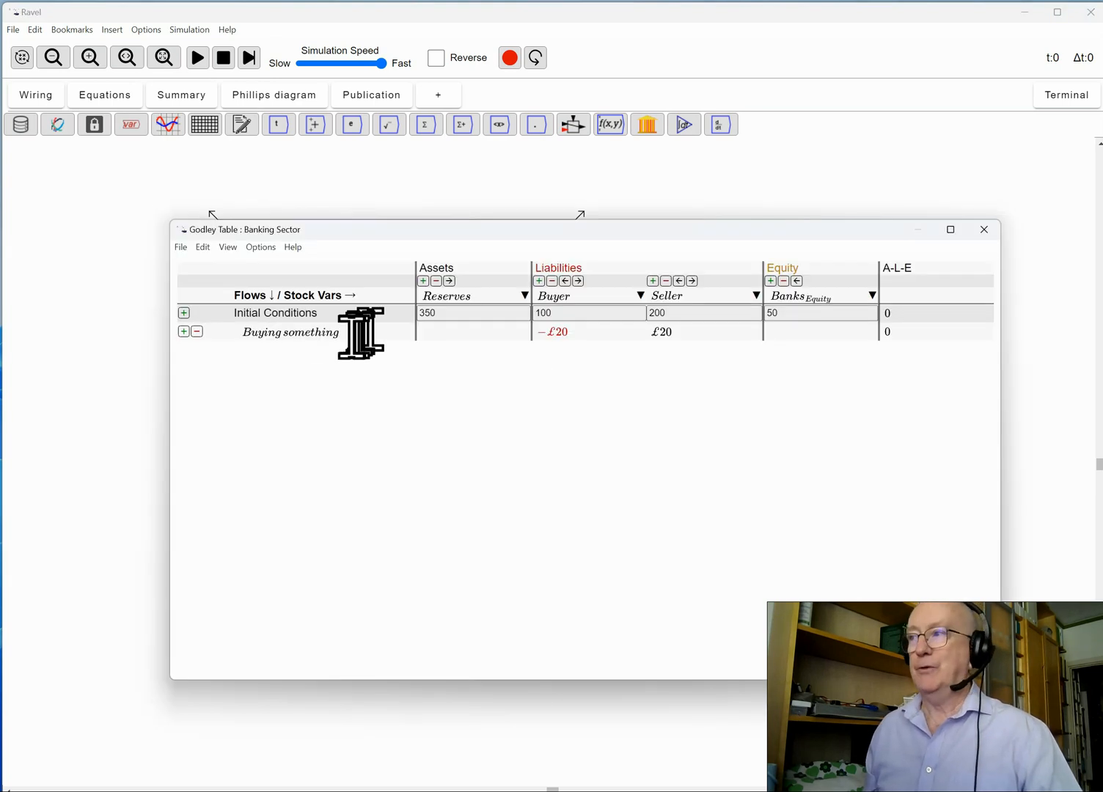
{"action": "mouse_move", "coordinate": [150, 340]}
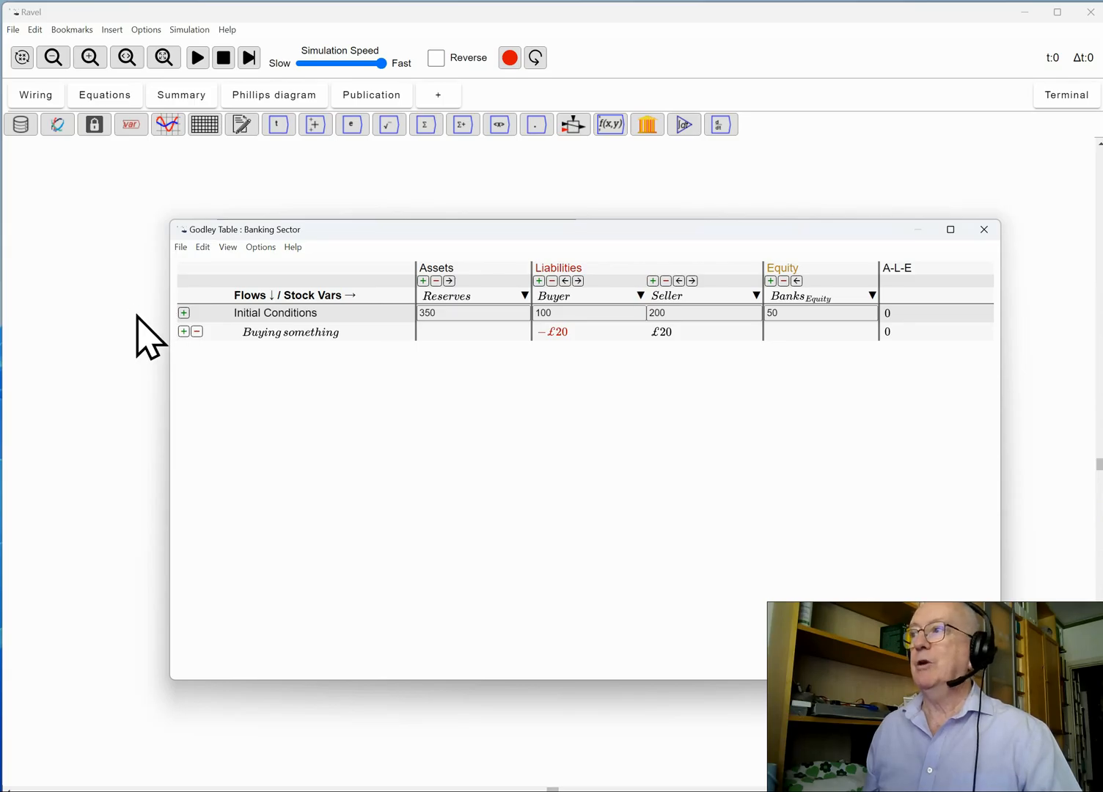
- Close the table window and cancel the Preferences dialog, returning to the canvas
{"action": "left_click", "coordinate": [146, 29]}
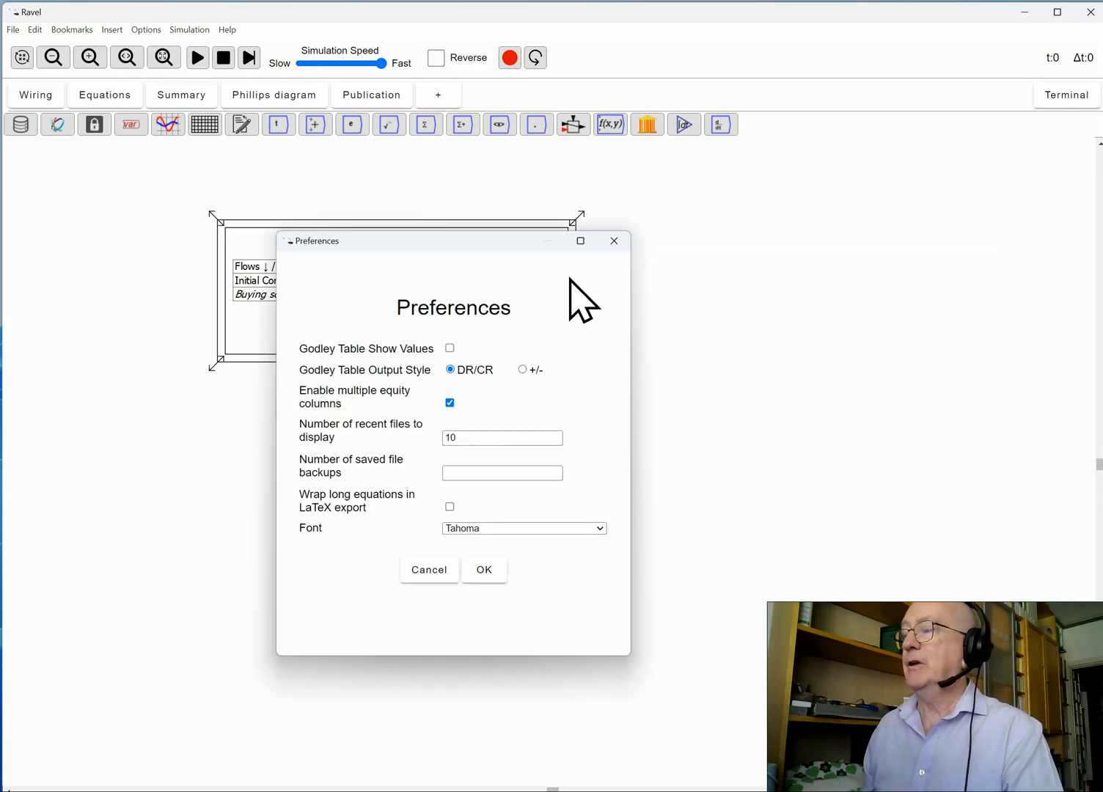
{"action": "left_click", "coordinate": [523, 370]}
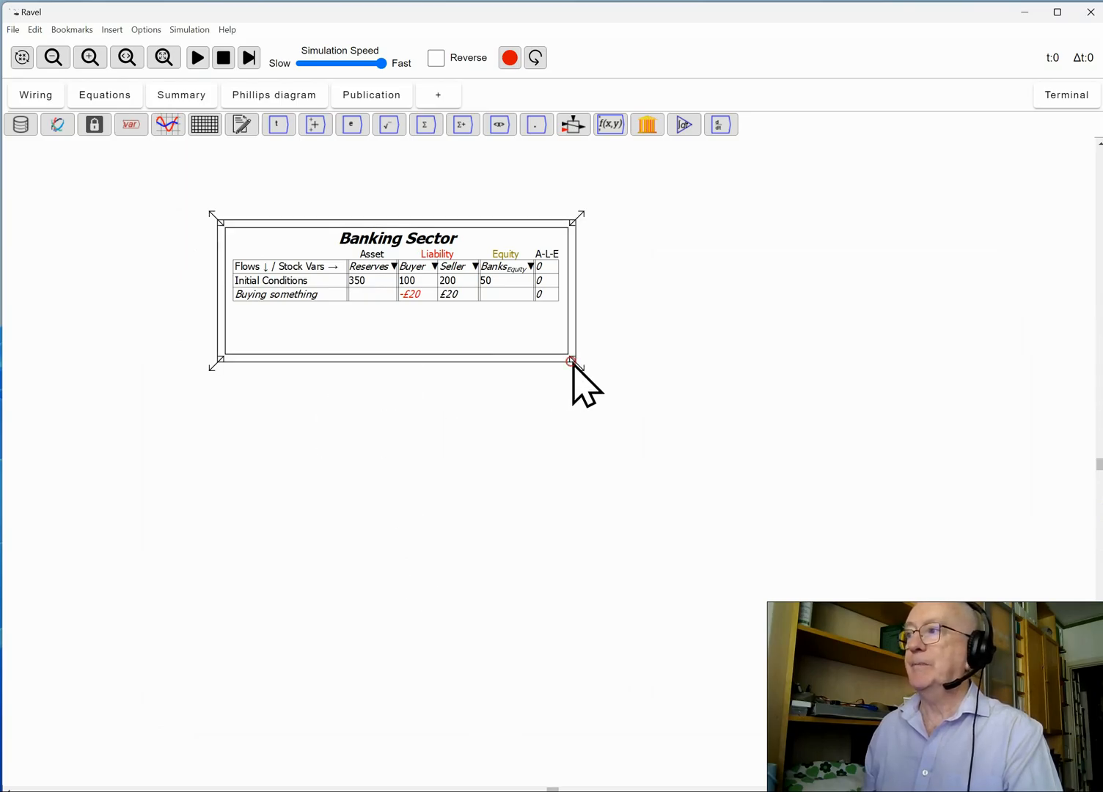
- Enlarge the Banking Sector table icon by dragging its bottom-right corner outward
{"action": "left_click_drag", "start_coordinate": [573, 361], "coordinate": [600, 352]}
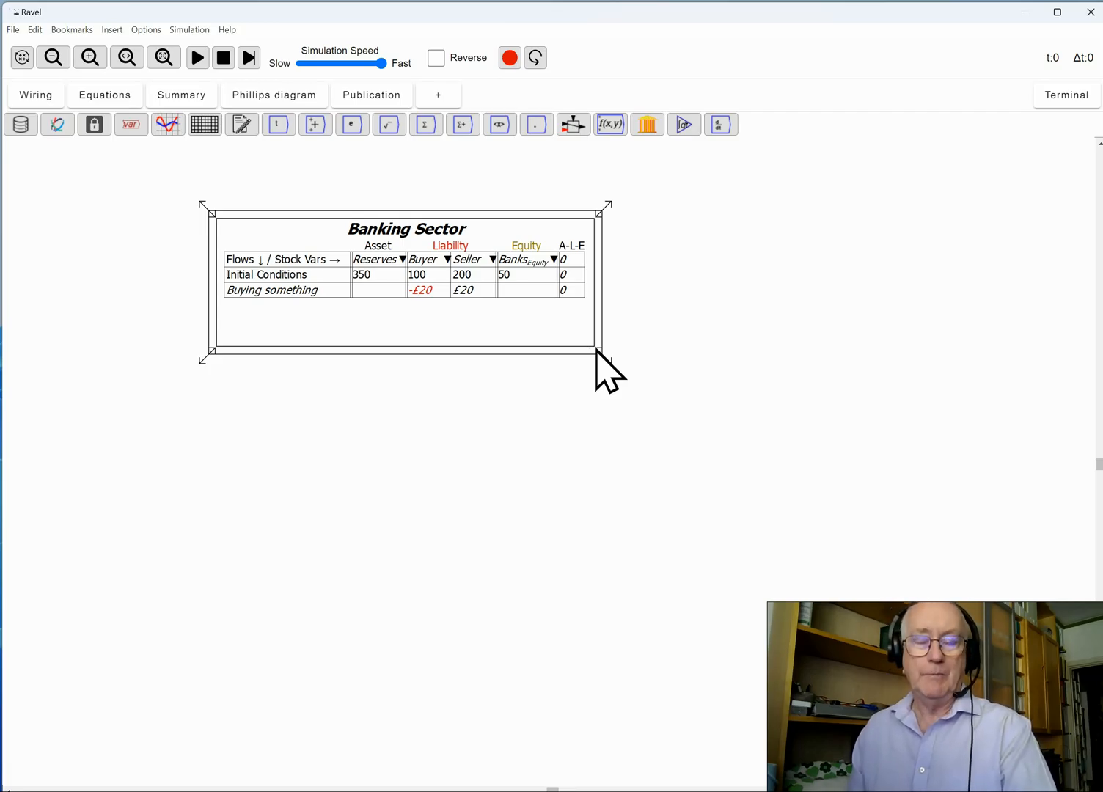
{"action": "mouse_move", "coordinate": [594, 345]}
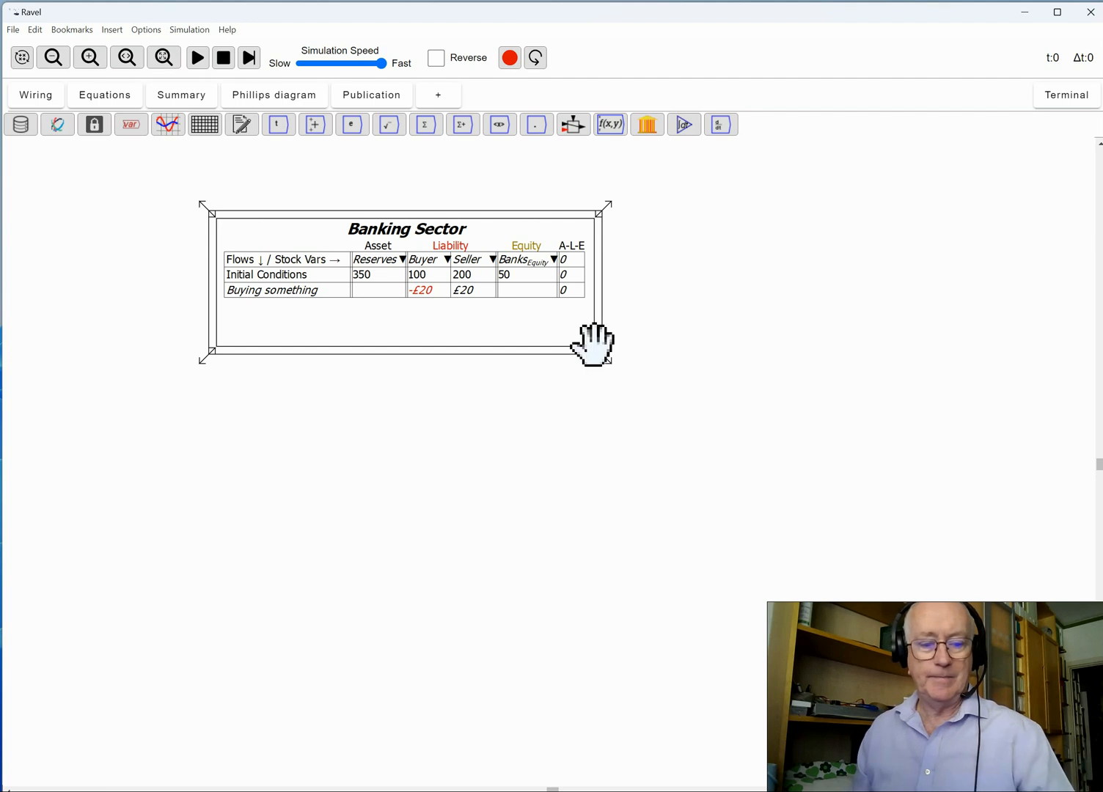